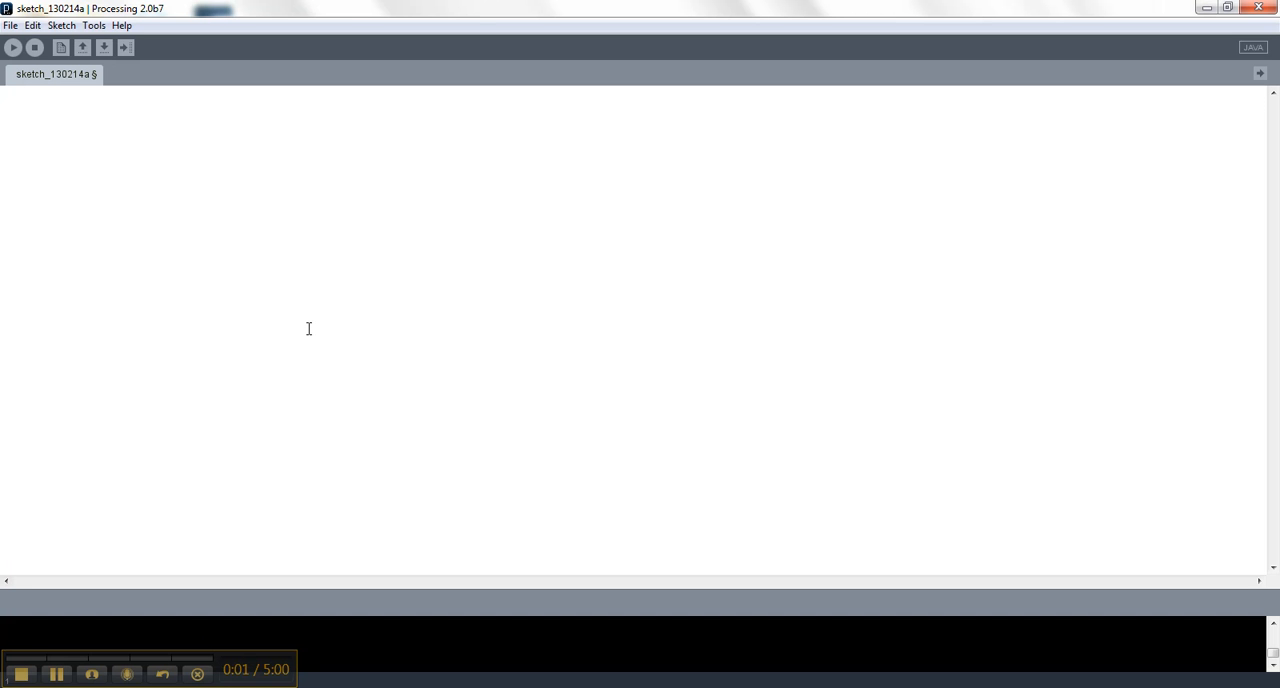
# Write size() and background(255) as the sketch's first two lines
pyautogui.write('size(400,400);')
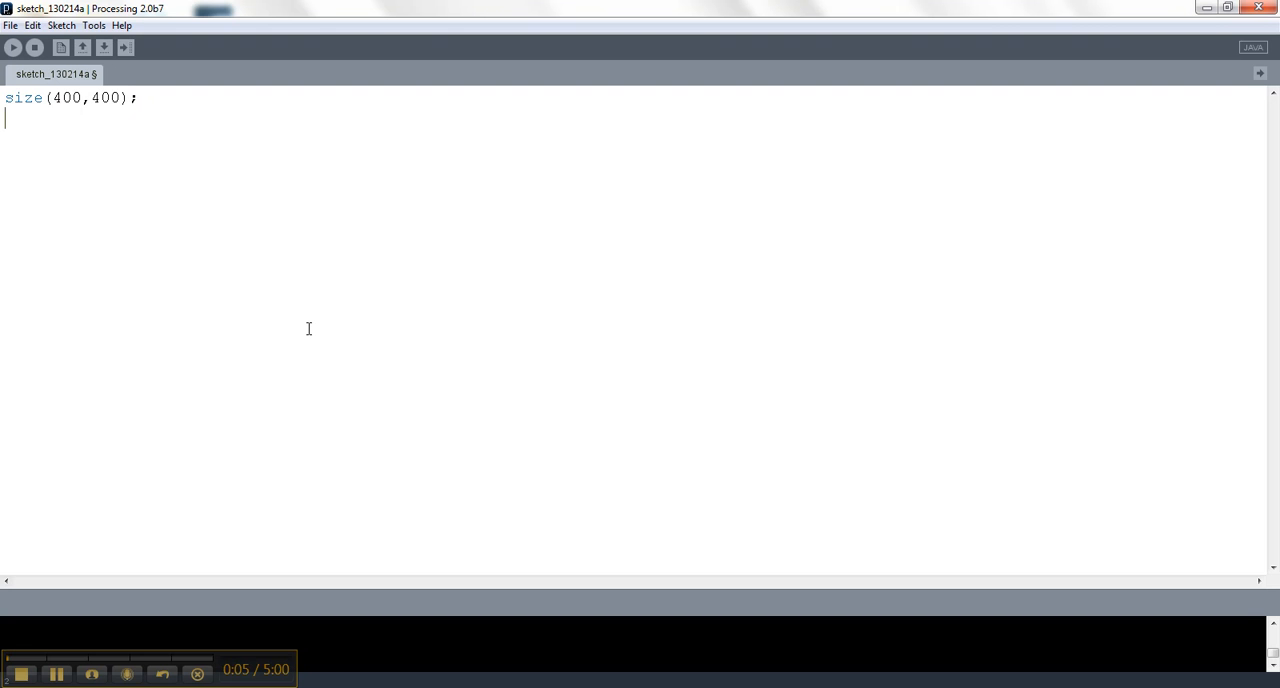
pyautogui.write('background(')
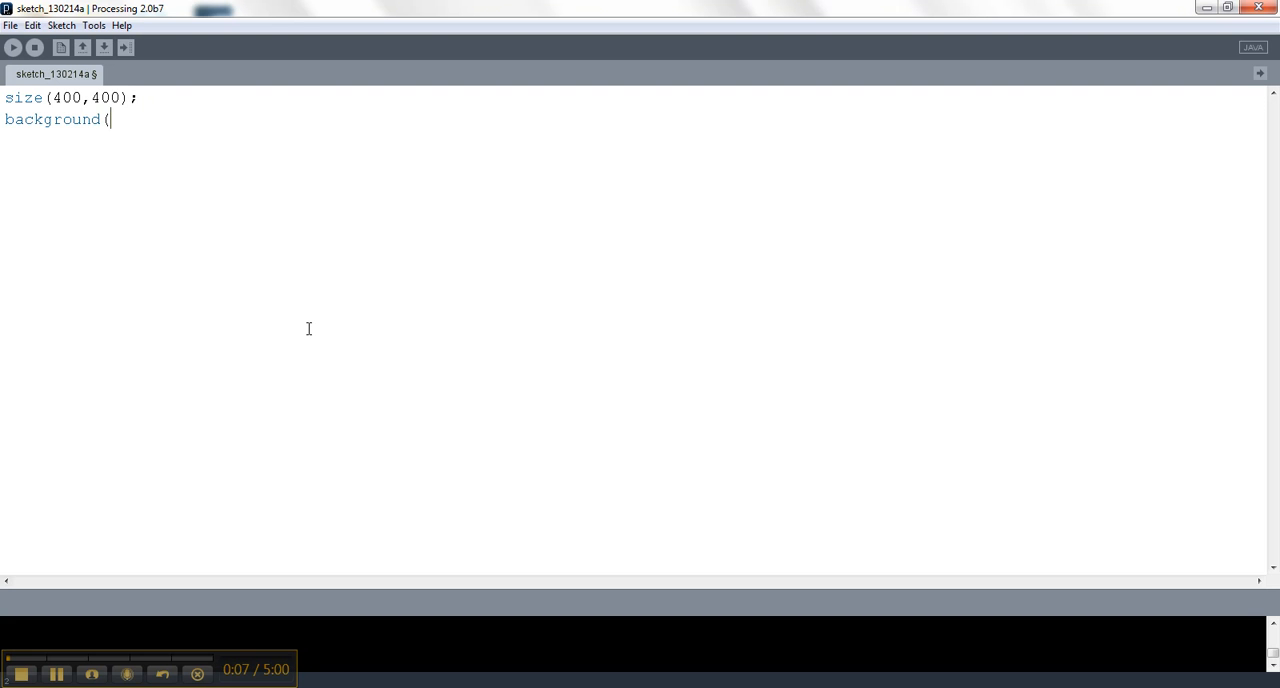
pyautogui.write('255);')
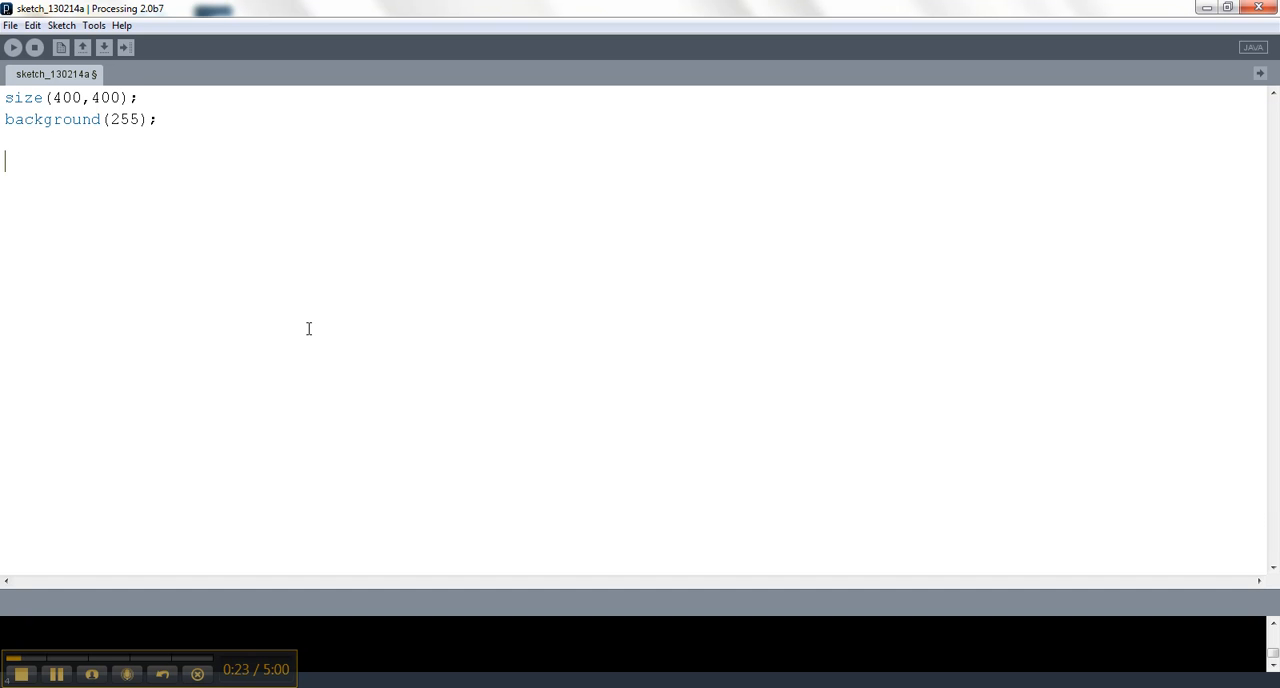
# Write a for loop header over int x from 20 to width in steps of 20
pyautogui.write('for')
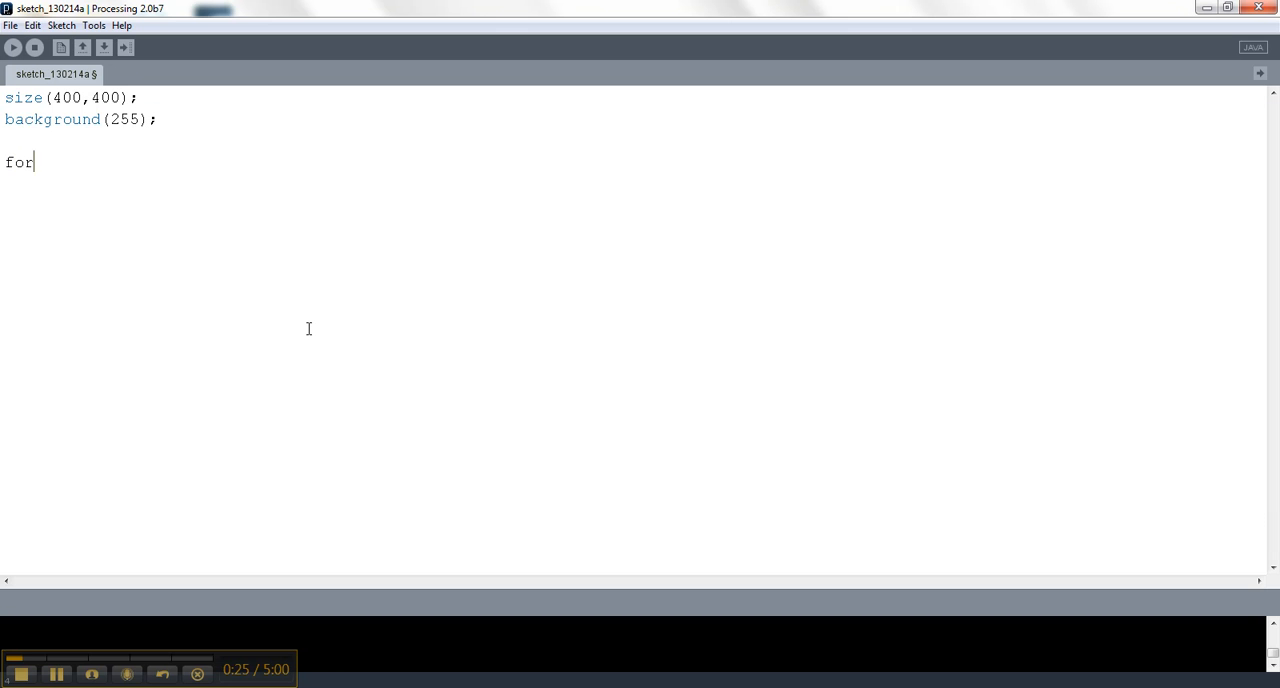
pyautogui.write('(')
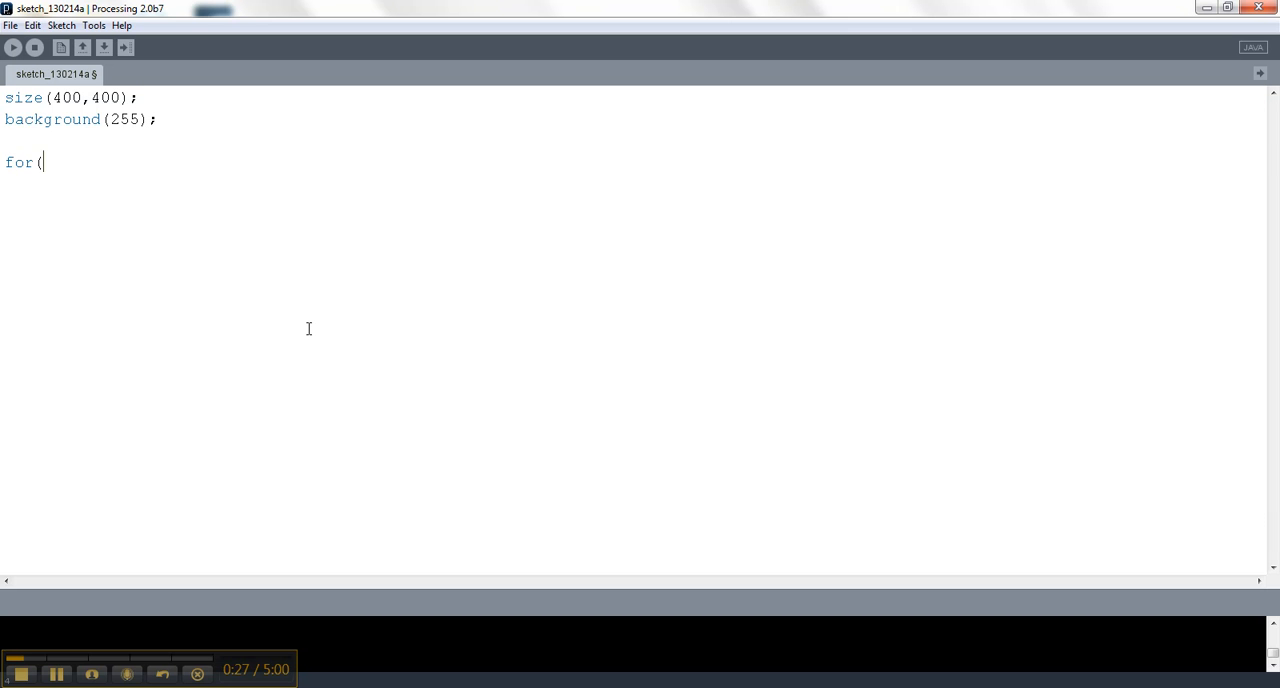
pyautogui.write('int x')
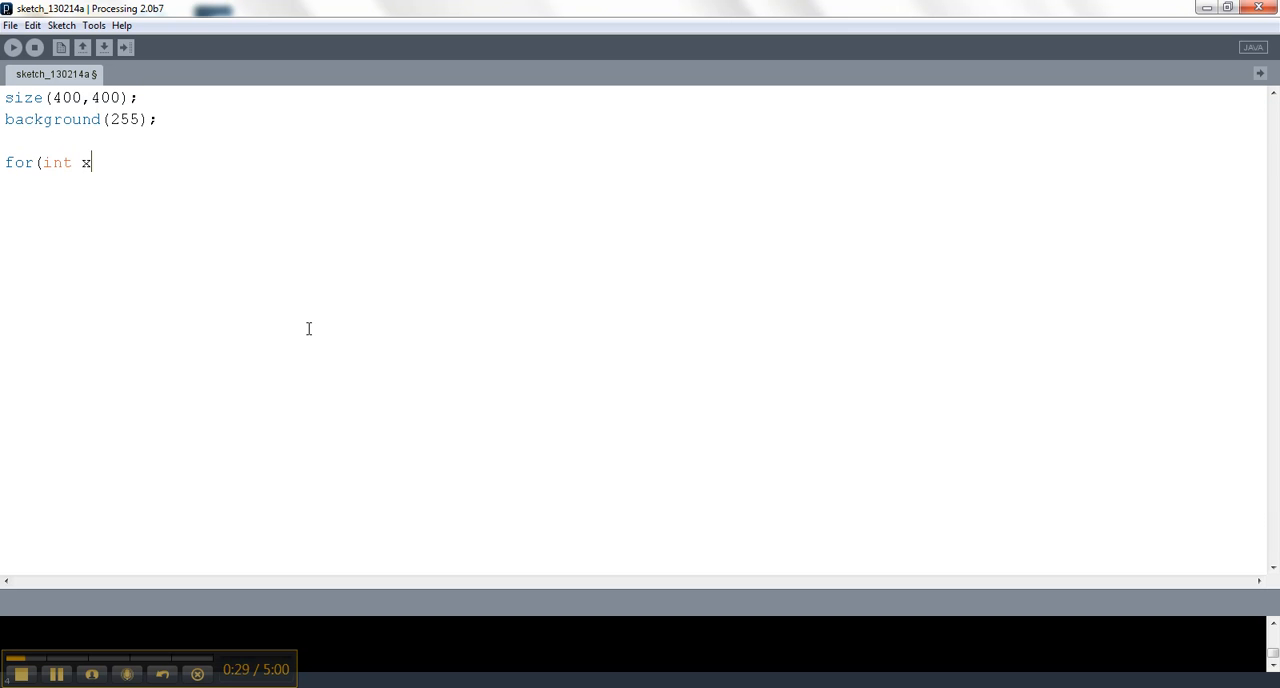
pyautogui.write('=20')
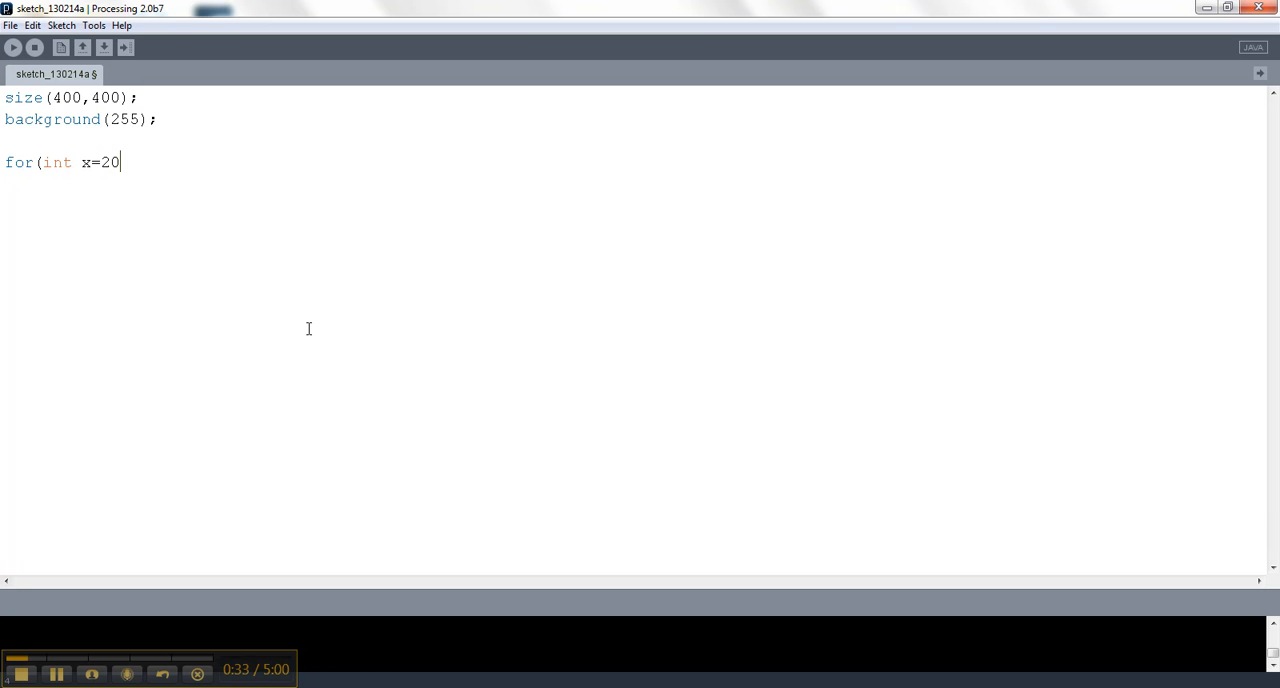
pyautogui.write('; x')
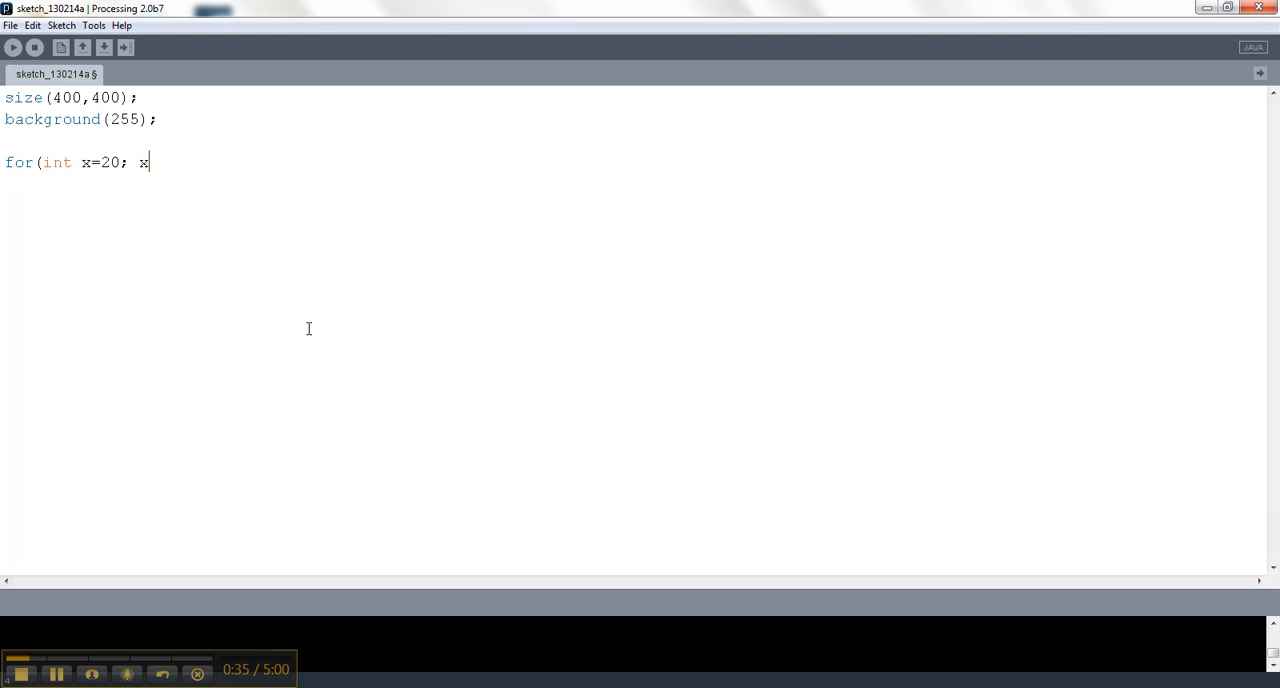
pyautogui.write('<w')
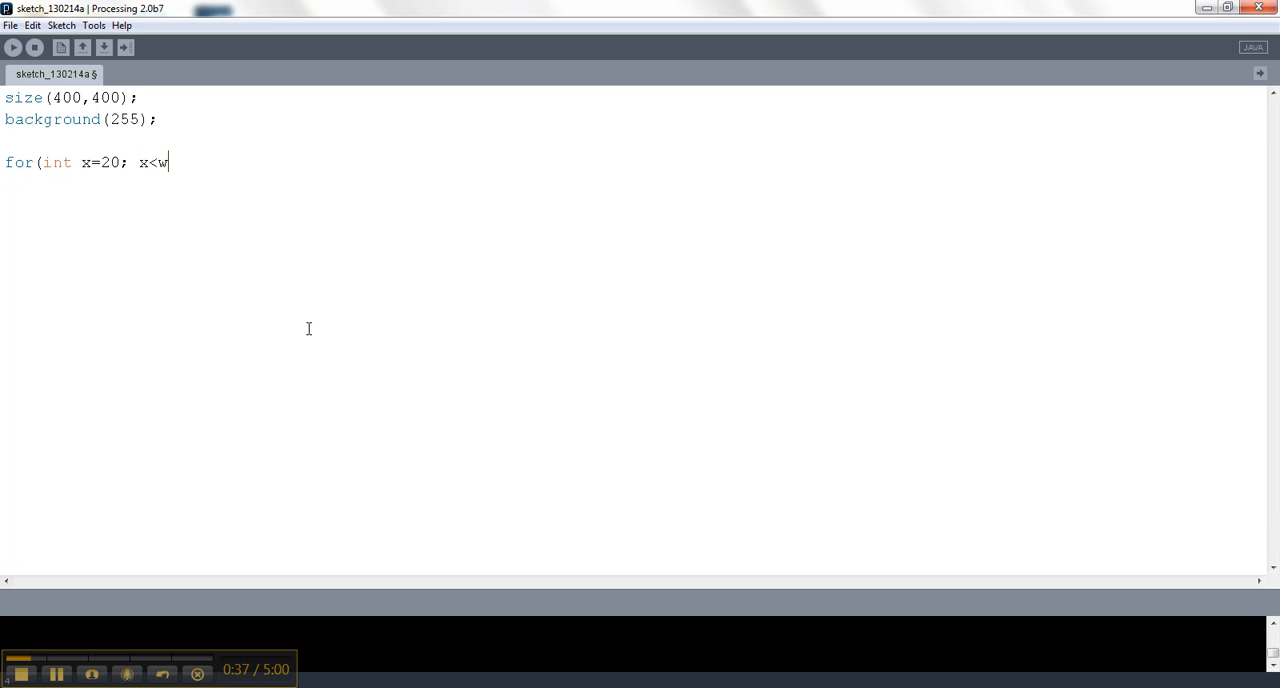
pyautogui.write('idth;')
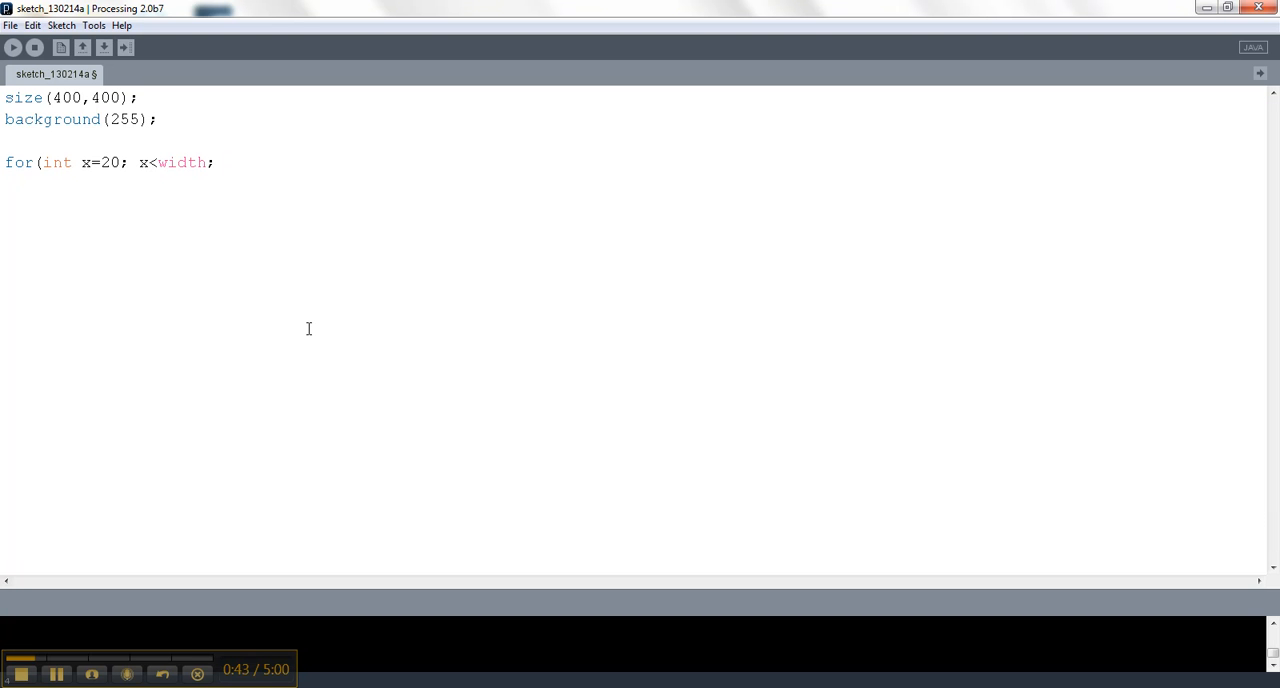
pyautogui.write('x+=20')
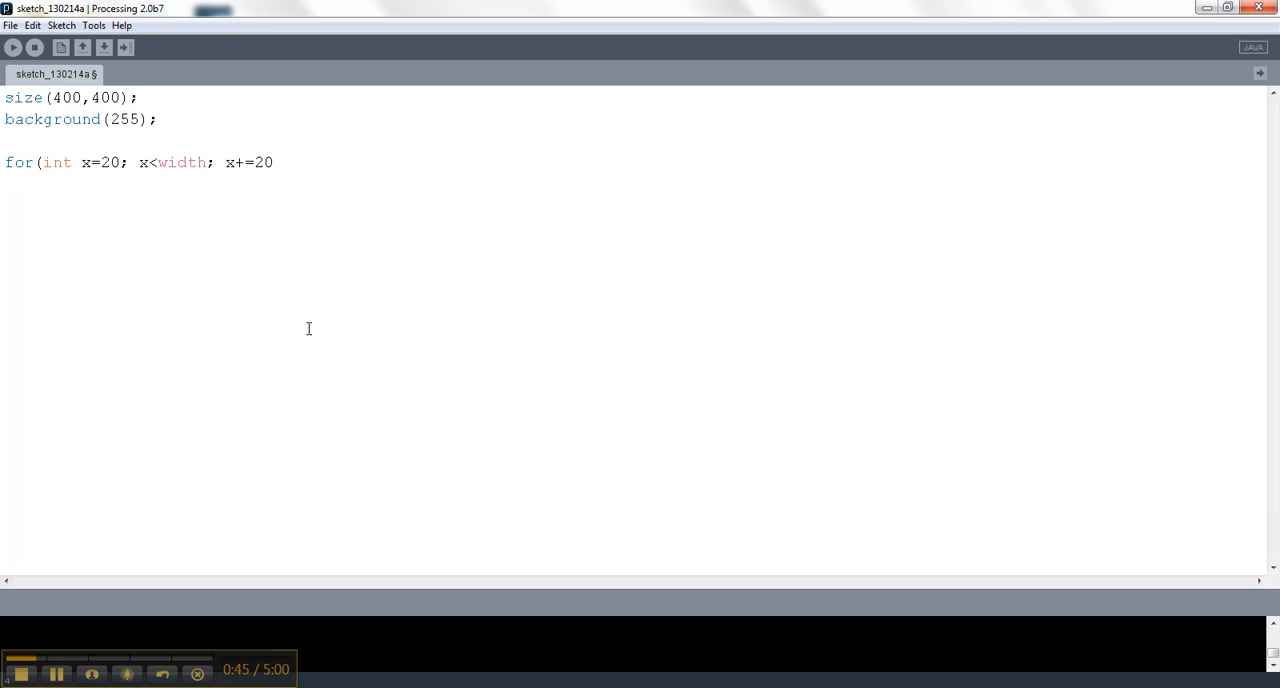
pyautogui.write('{')
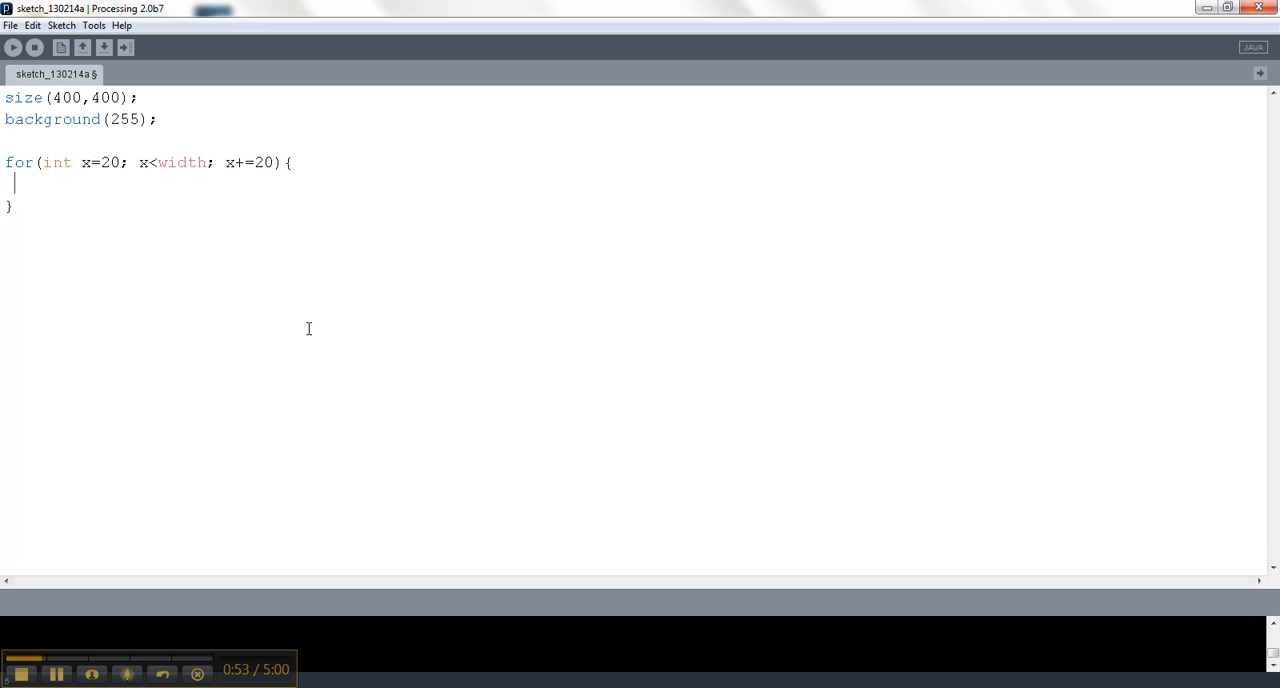
# Draw ellipse(x, 20, 10, 10) inside the loop body
pyautogui.write('ellips')
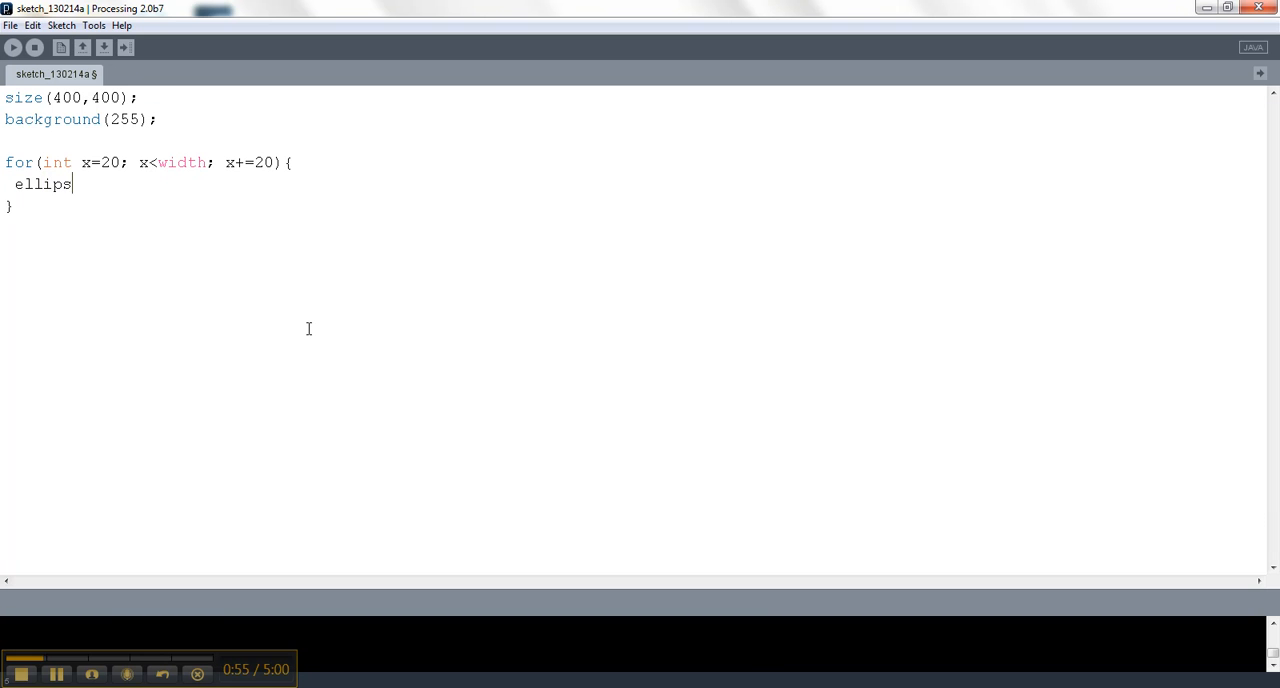
pyautogui.write('e(')
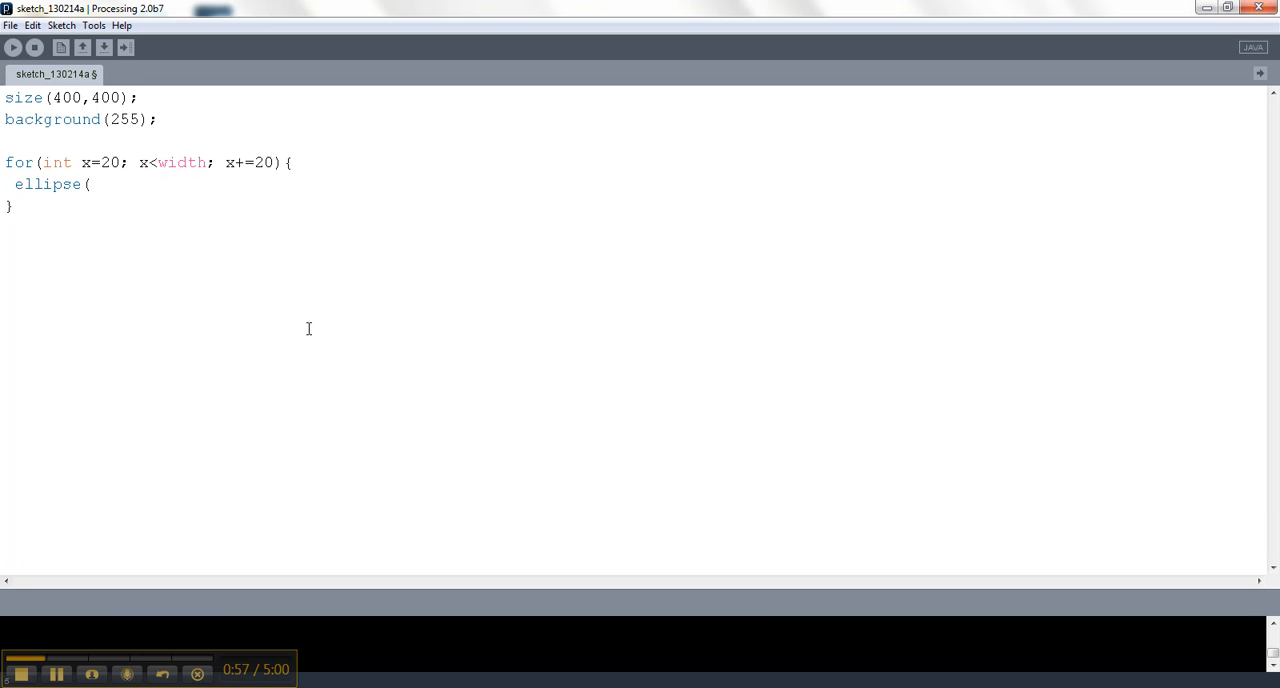
pyautogui.write('x,')
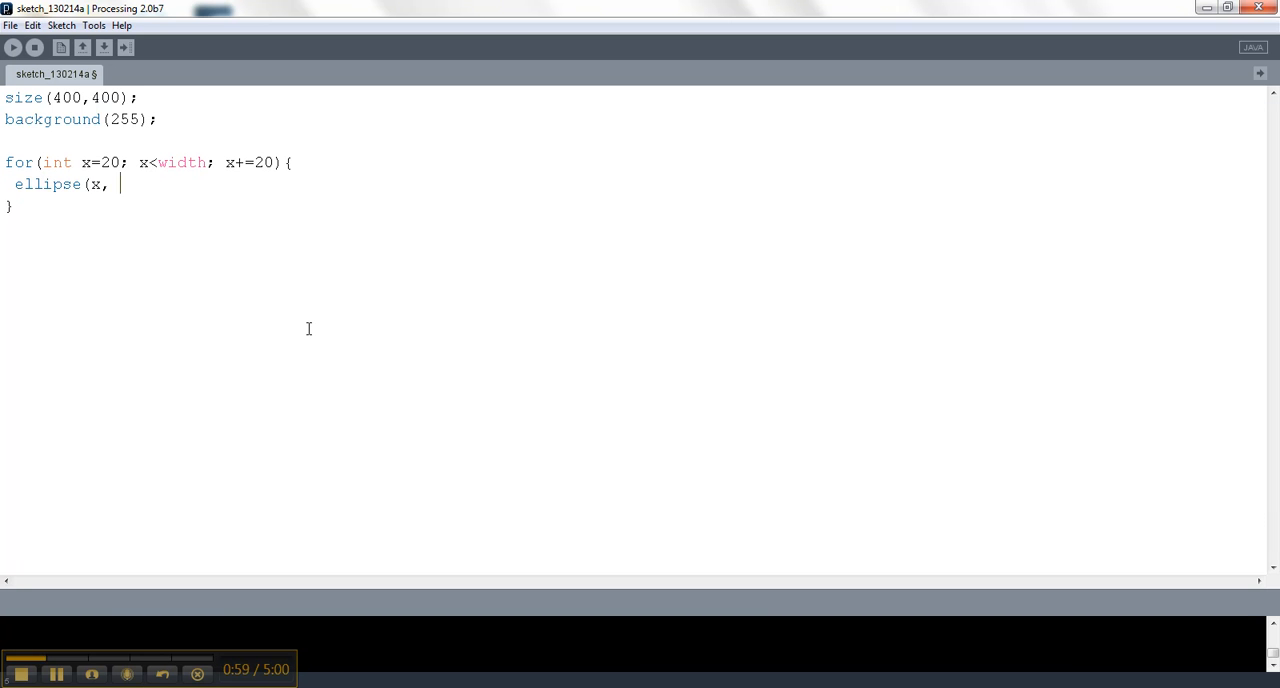
pyautogui.write('20')
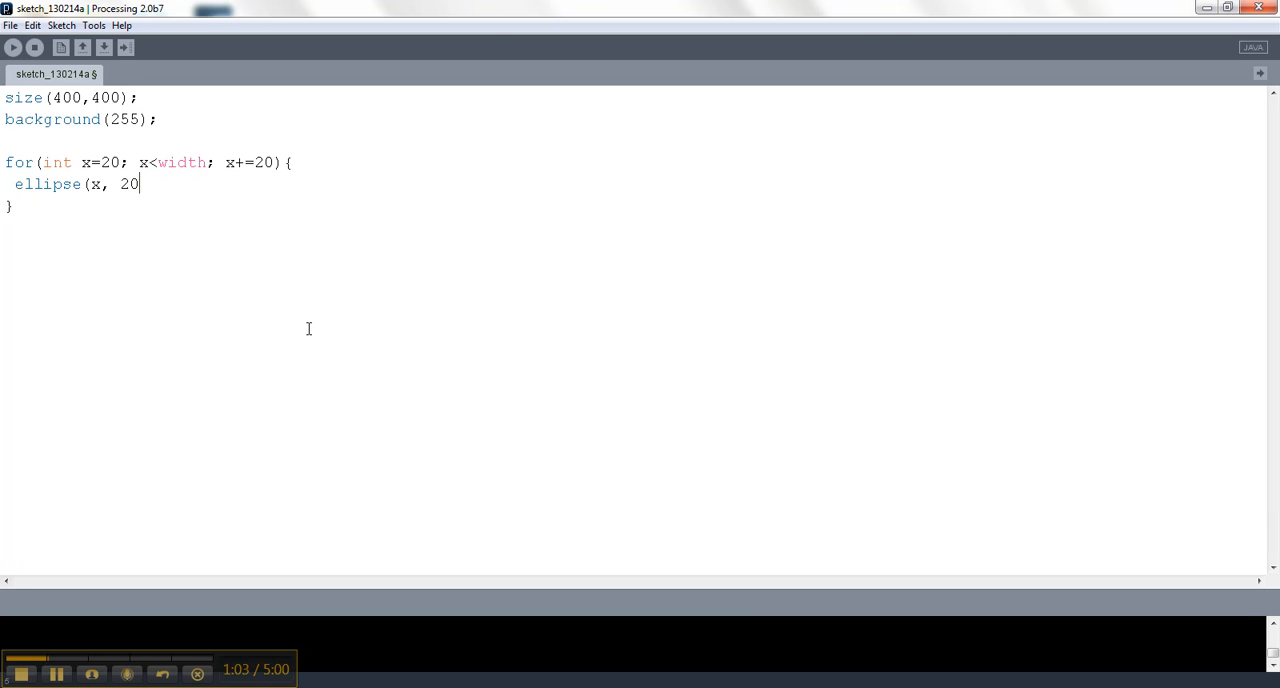
pyautogui.write(', 10,')
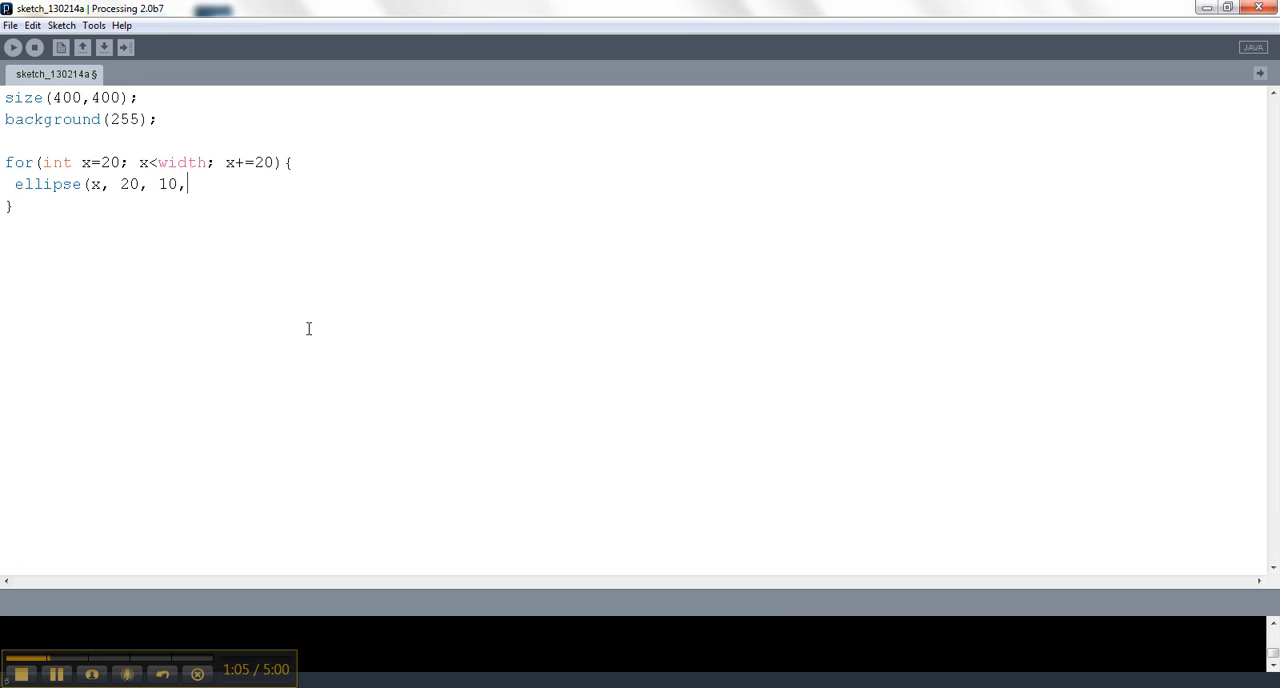
pyautogui.write('10);')
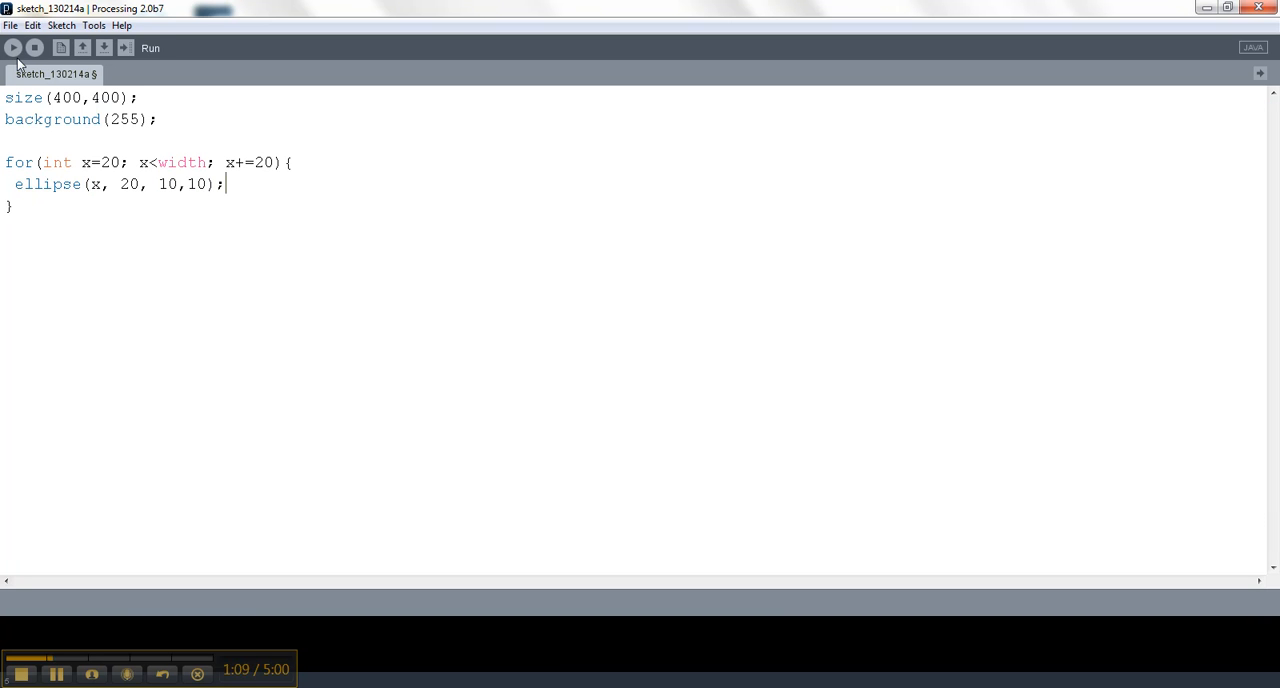
# Run the sketch to see the row of circles, then close the preview
pyautogui.click(12, 48)
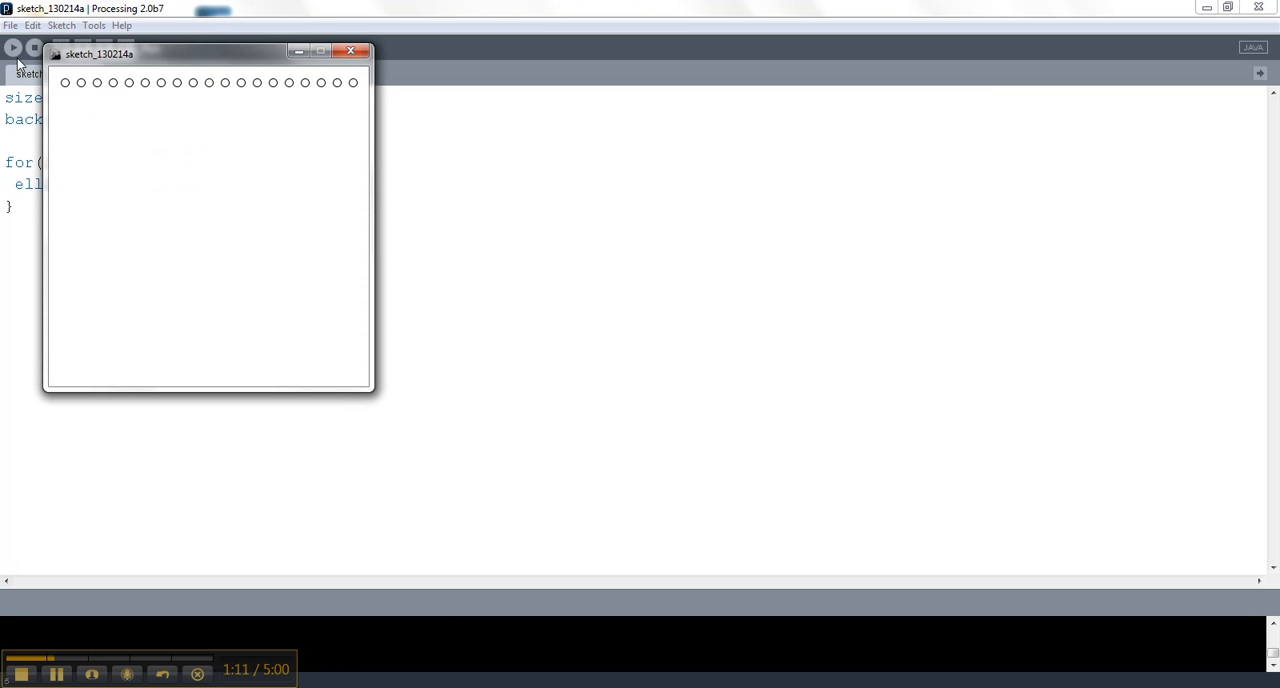
pyautogui.moveTo(368, 68)
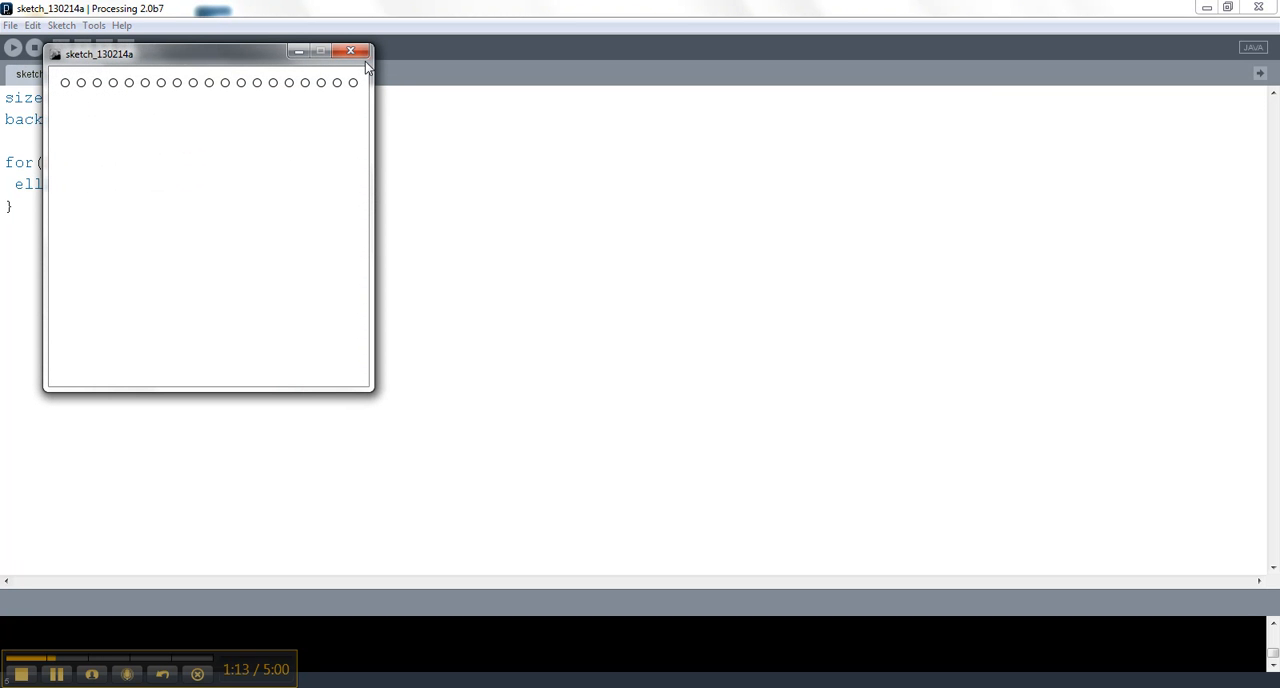
pyautogui.click(352, 52)
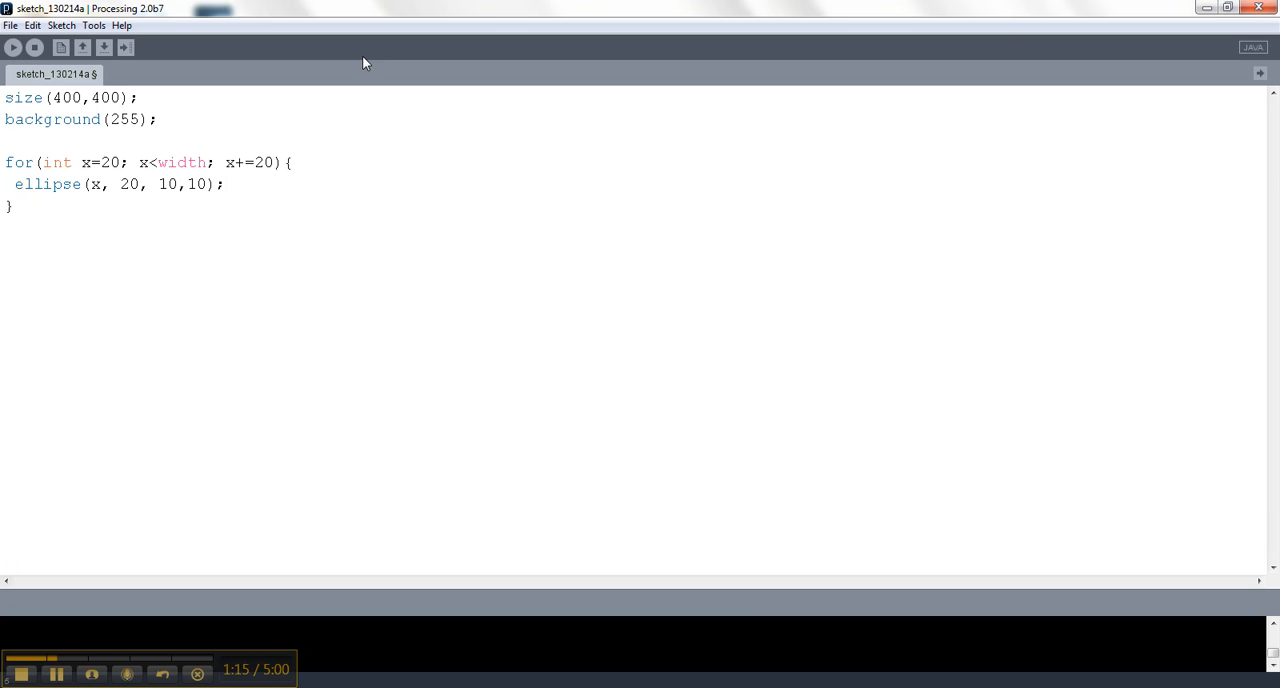
pyautogui.moveTo(320, 214)
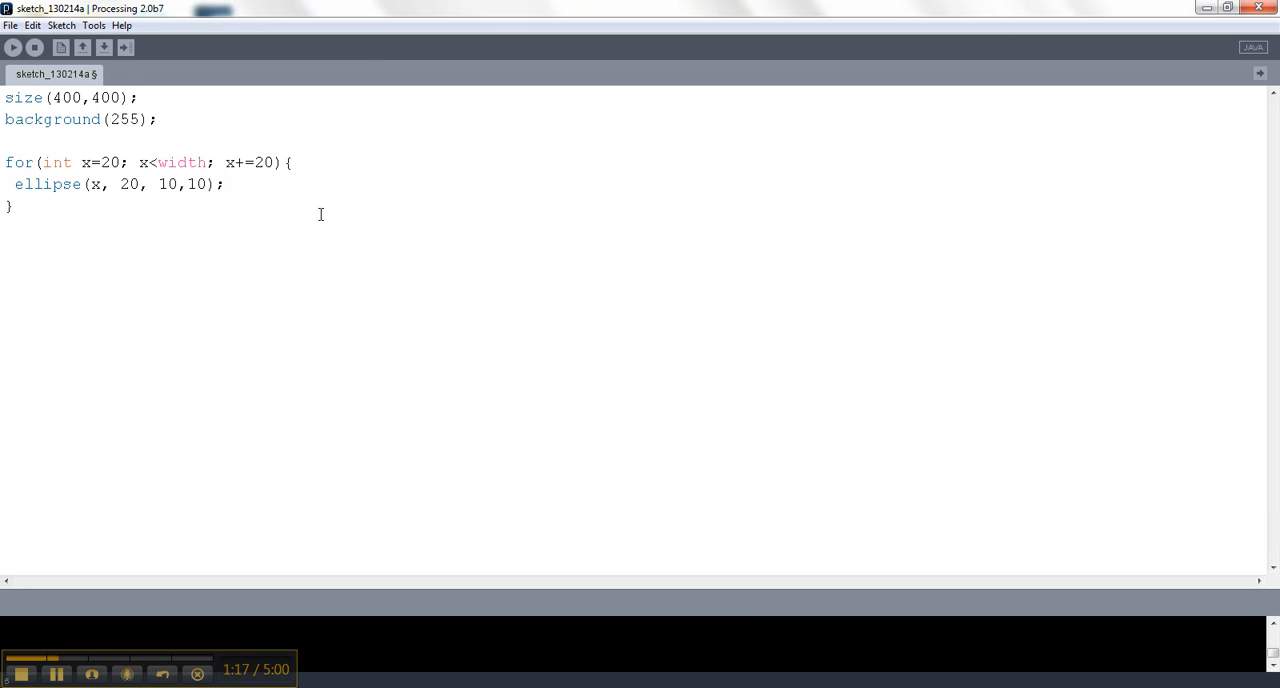
# Nest a second for(int x=20; x<width; x+=20){ loop inside the first
pyautogui.click(292, 162)
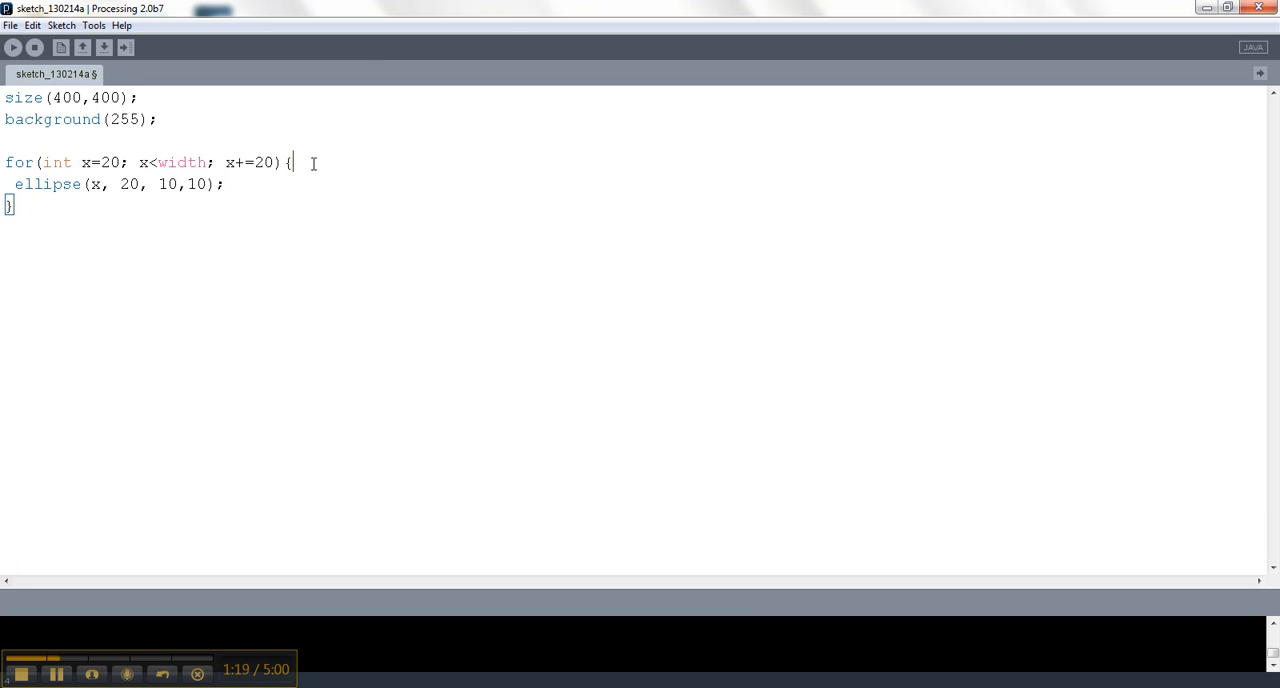
pyautogui.moveTo(148, 162); pyautogui.dragTo(290, 162)
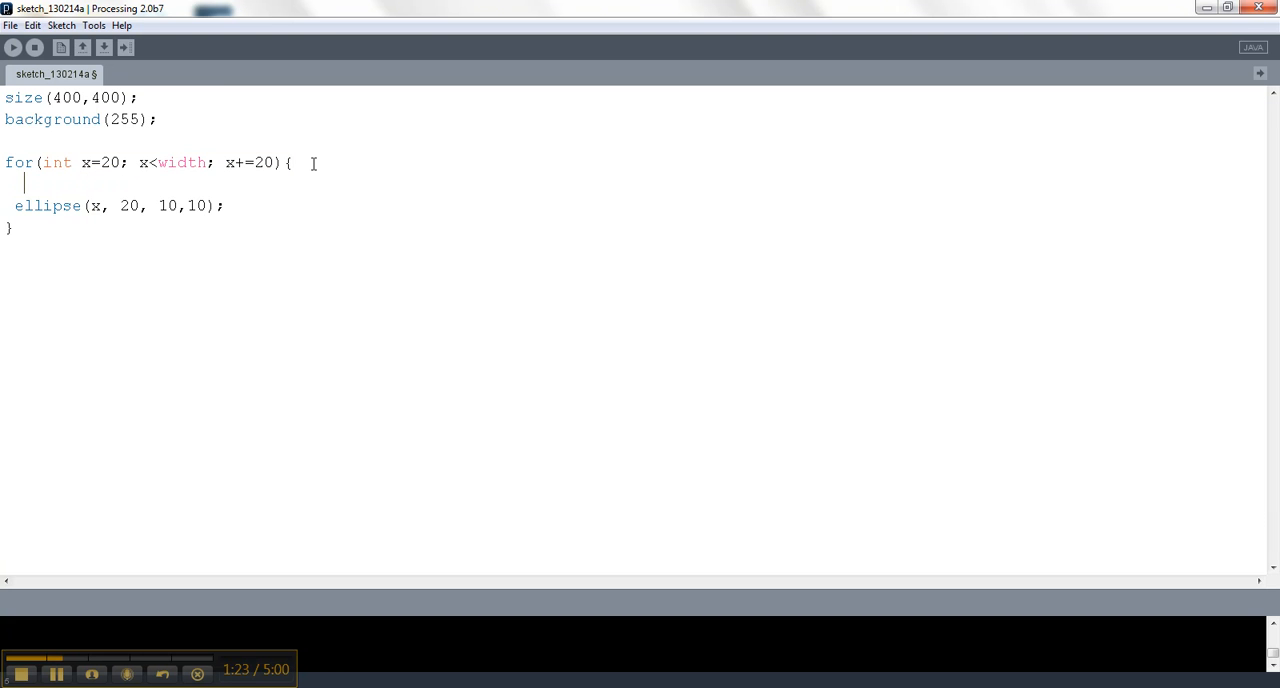
pyautogui.write('for(int x=20; x<width; x+=20){')
pyautogui.write('}')
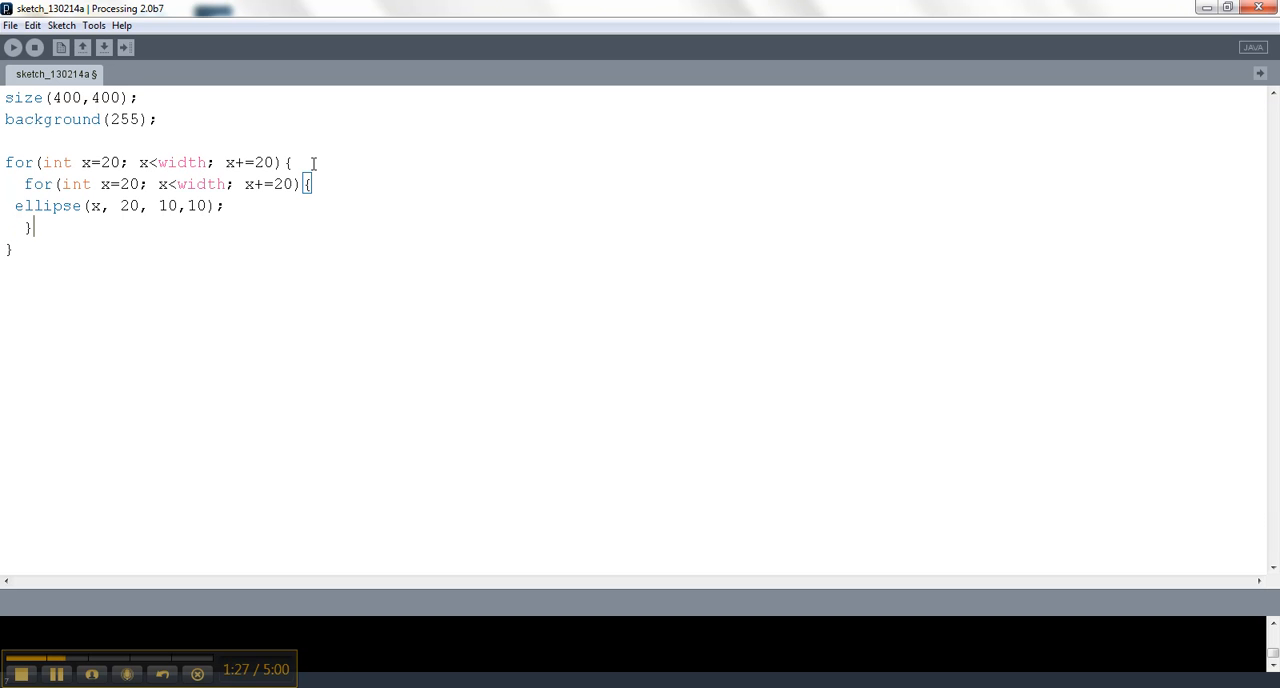
pyautogui.moveTo(78, 212)
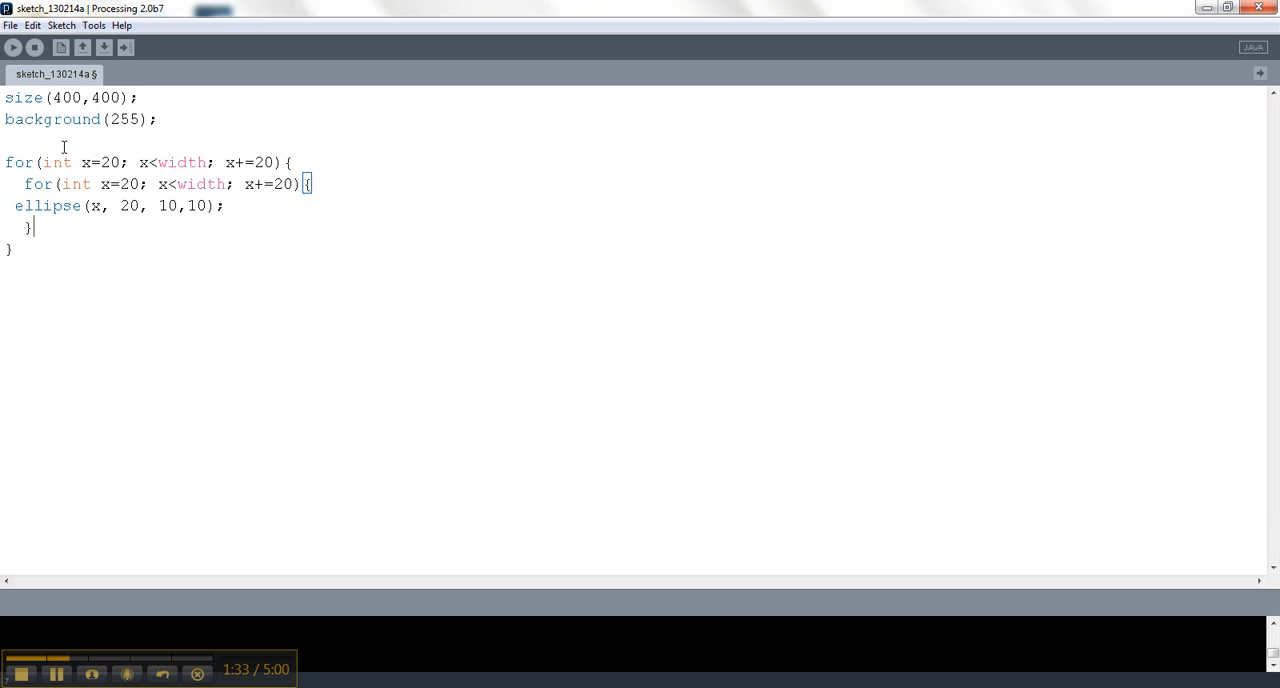
# Rename the outer loop variable to y and draw each ellipse at x, y
pyautogui.doubleClick(84, 162)
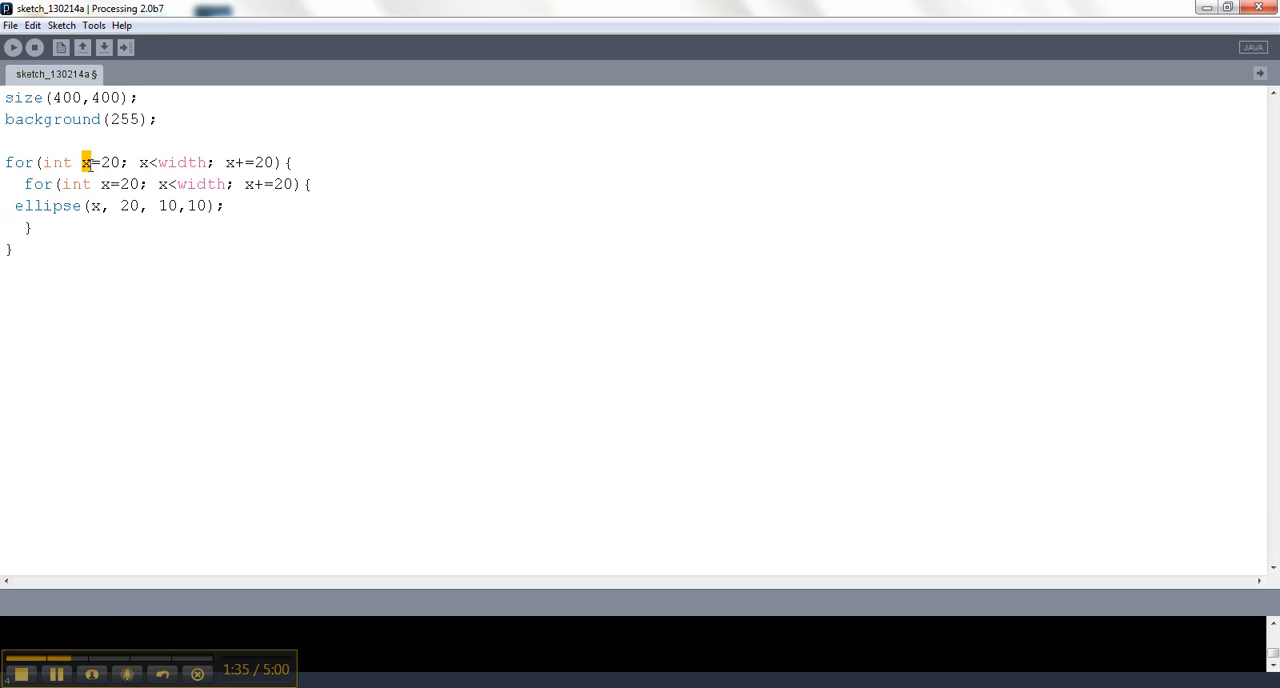
pyautogui.write('y')
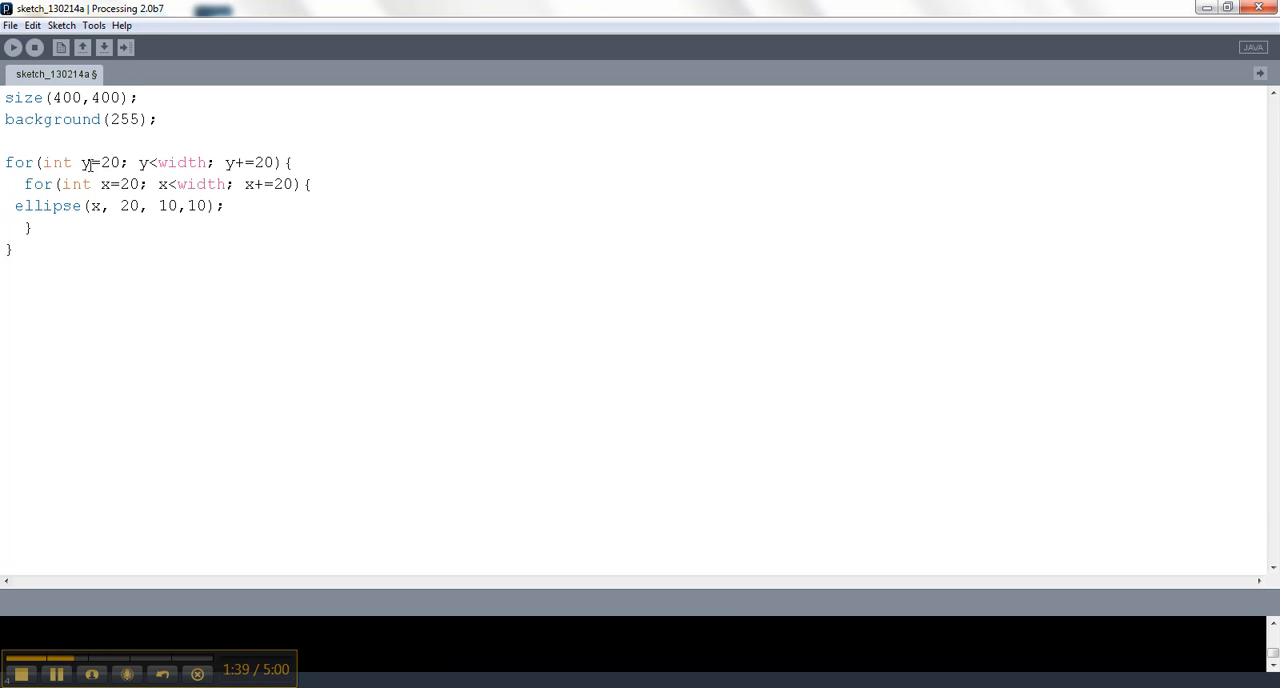
pyautogui.doubleClick(122, 204)
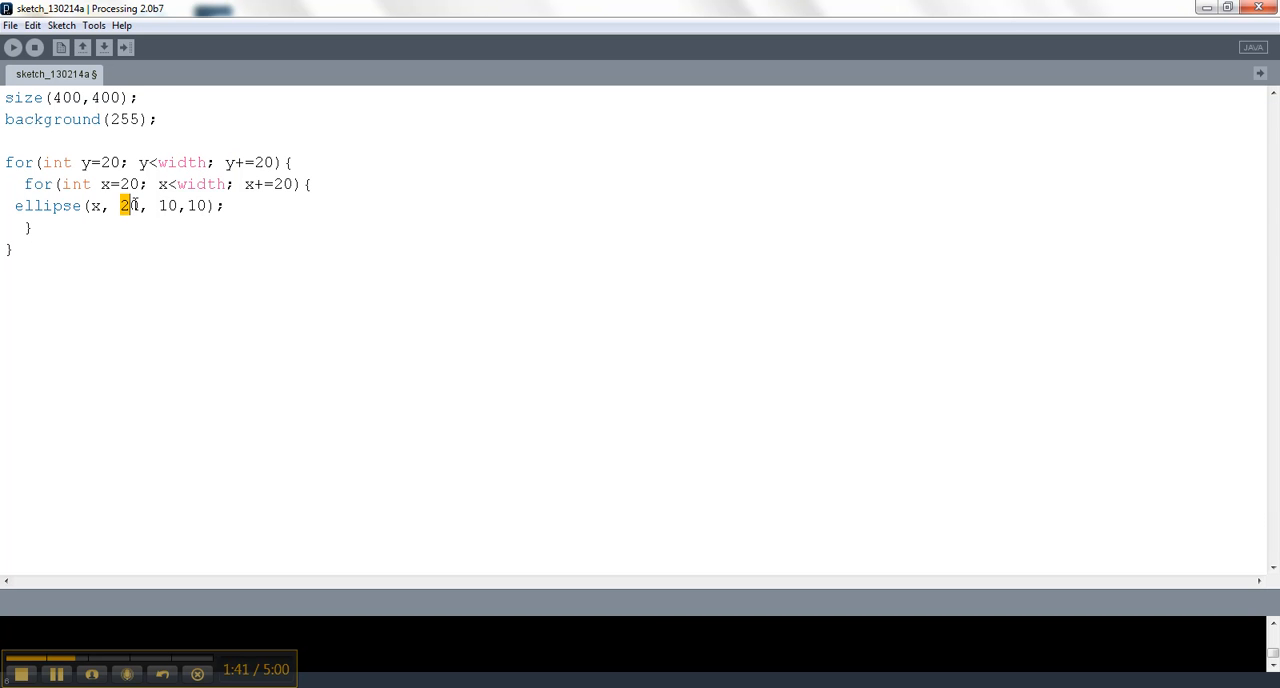
pyautogui.write('y')
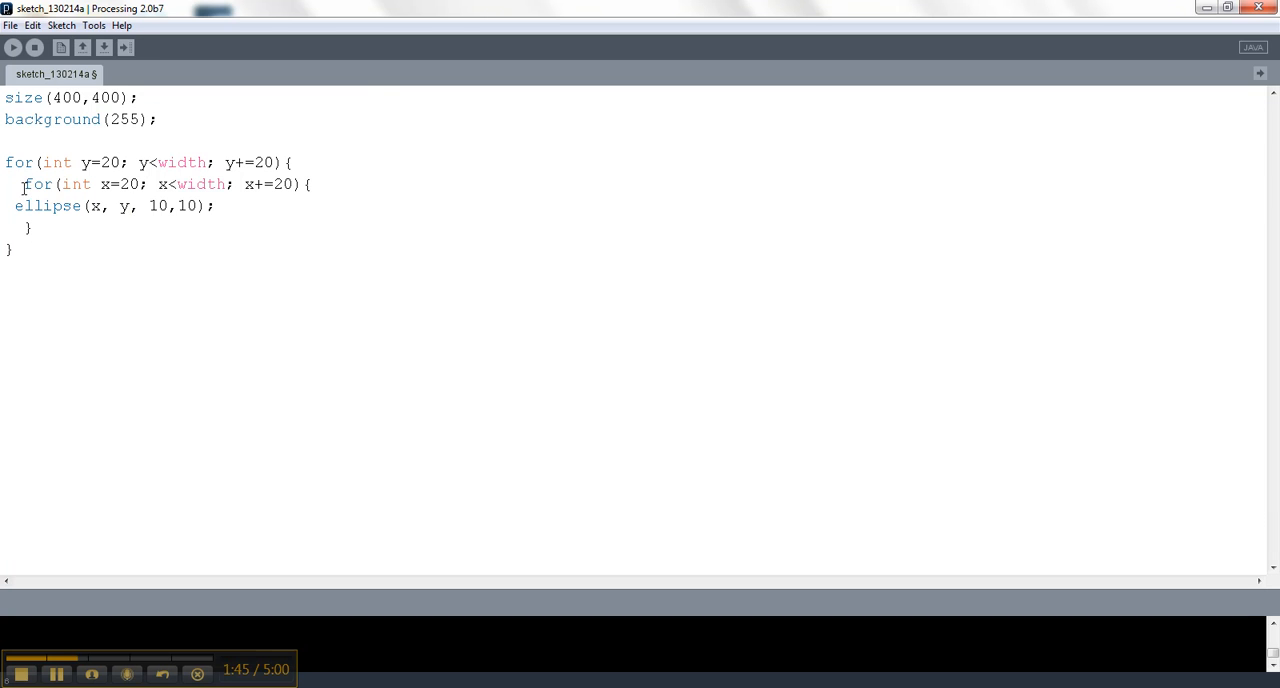
# Run the sketch to see the full circle grid, then close the preview
pyautogui.click(12, 48)
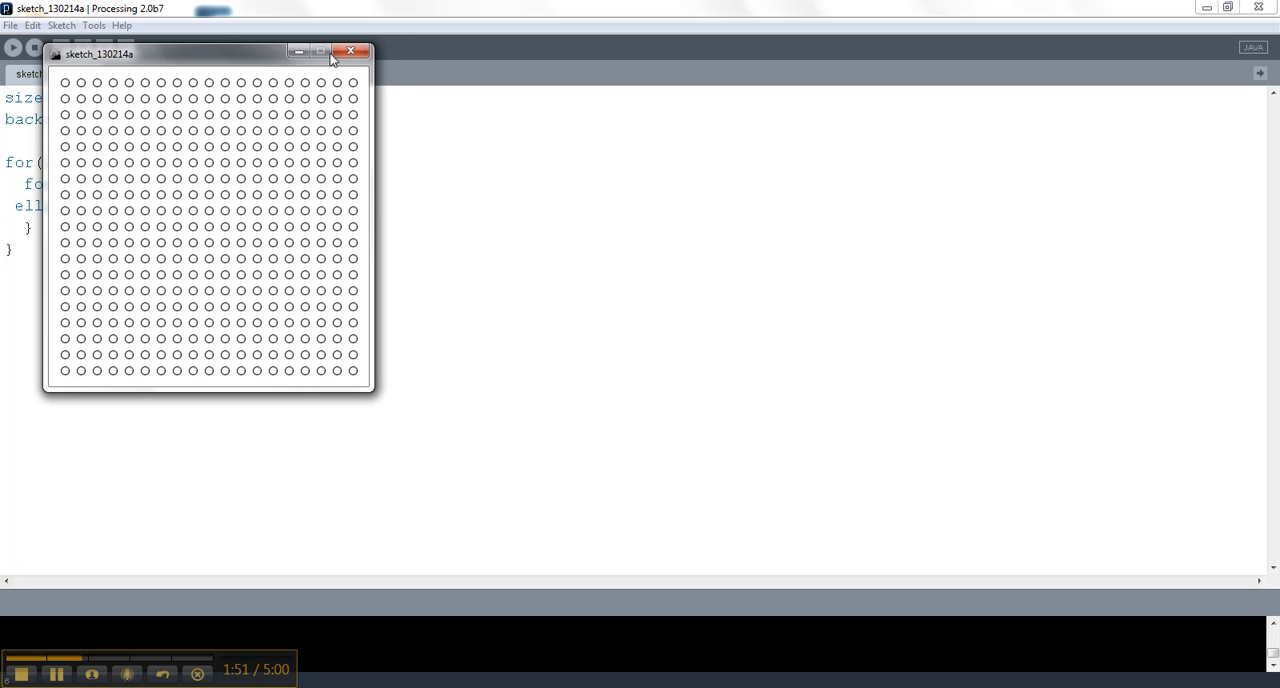
pyautogui.click(352, 52)
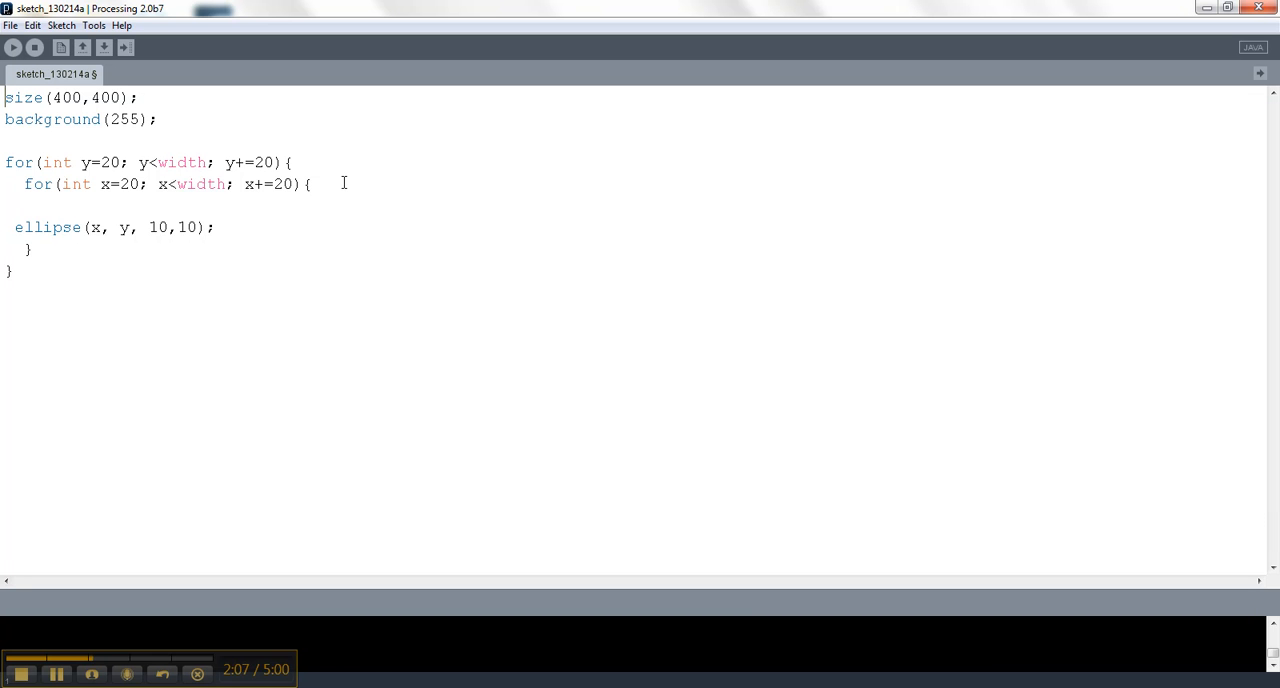
# Add import java.util.* at the top of the sketch
pyautogui.write('imp')
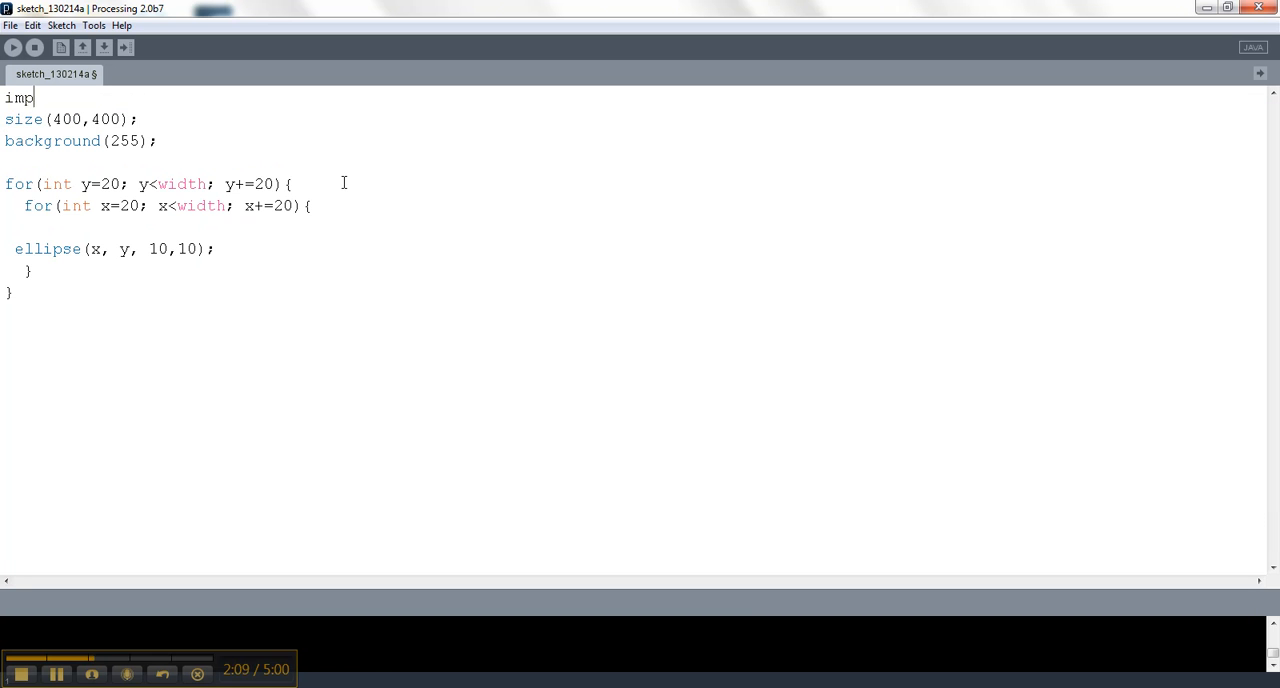
pyautogui.write('ort java.u')
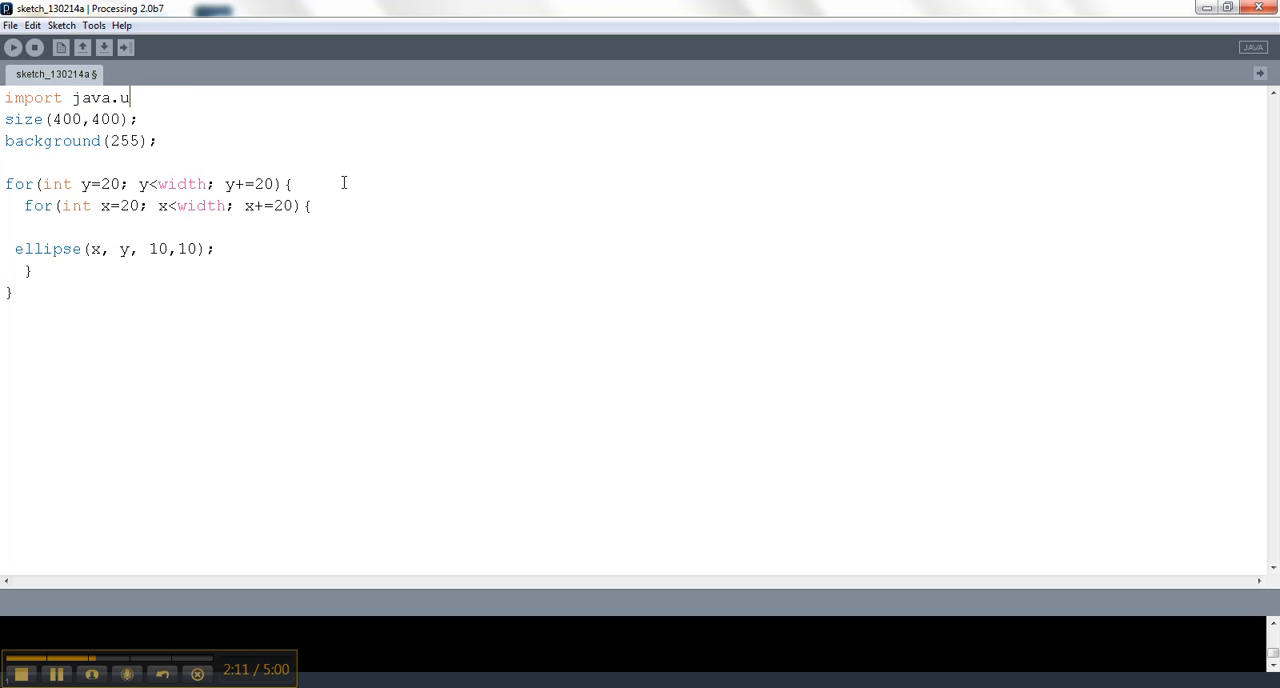
pyautogui.write('til.*;')
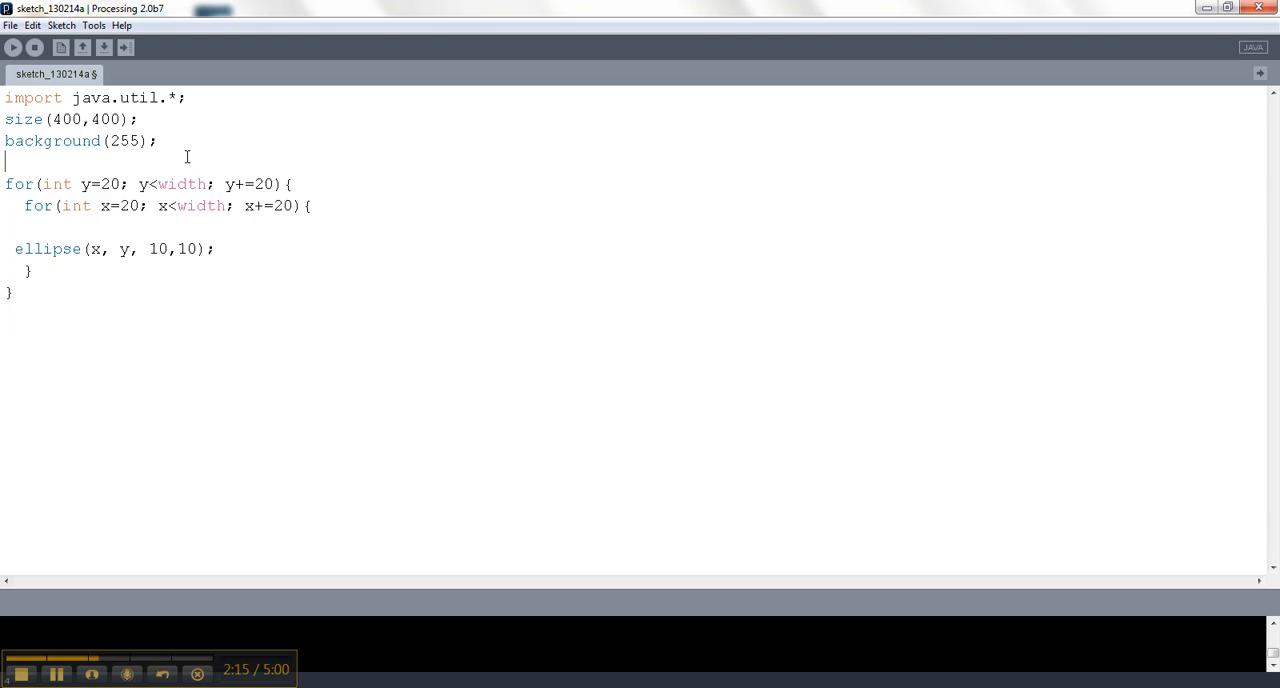
# Declare Random g=new Random(); after the background line
pyautogui.write('Ran')
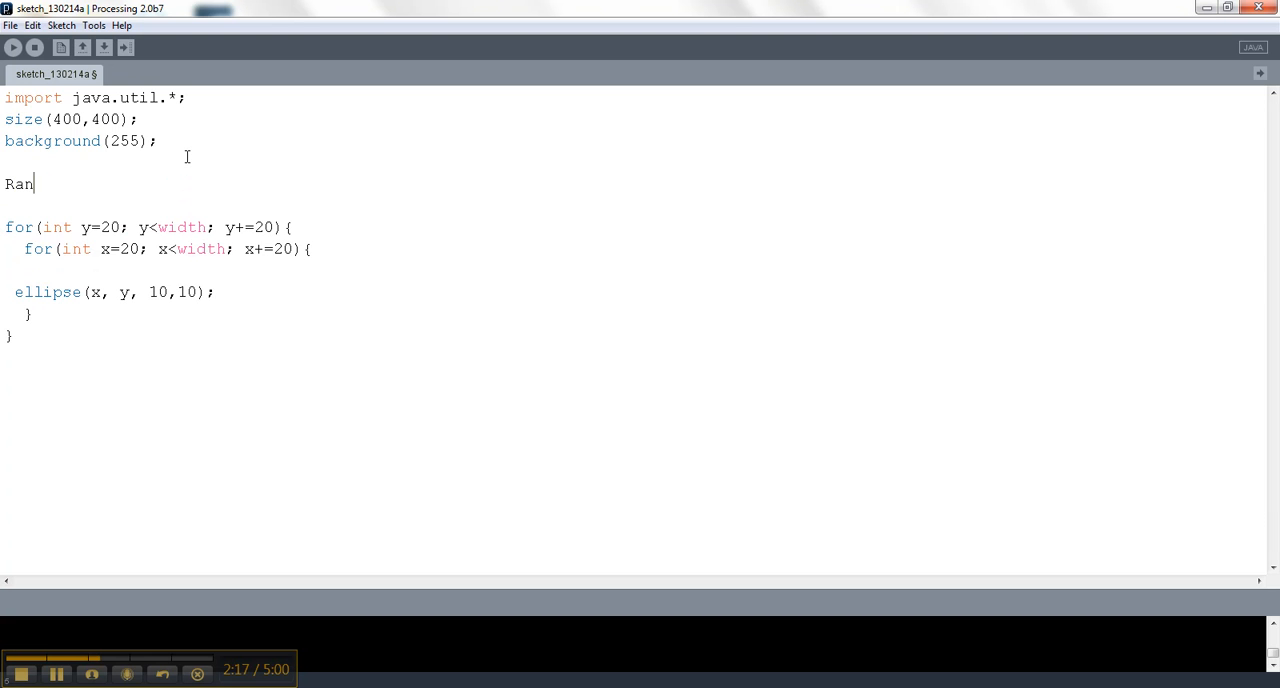
pyautogui.write('dom g=new Random')
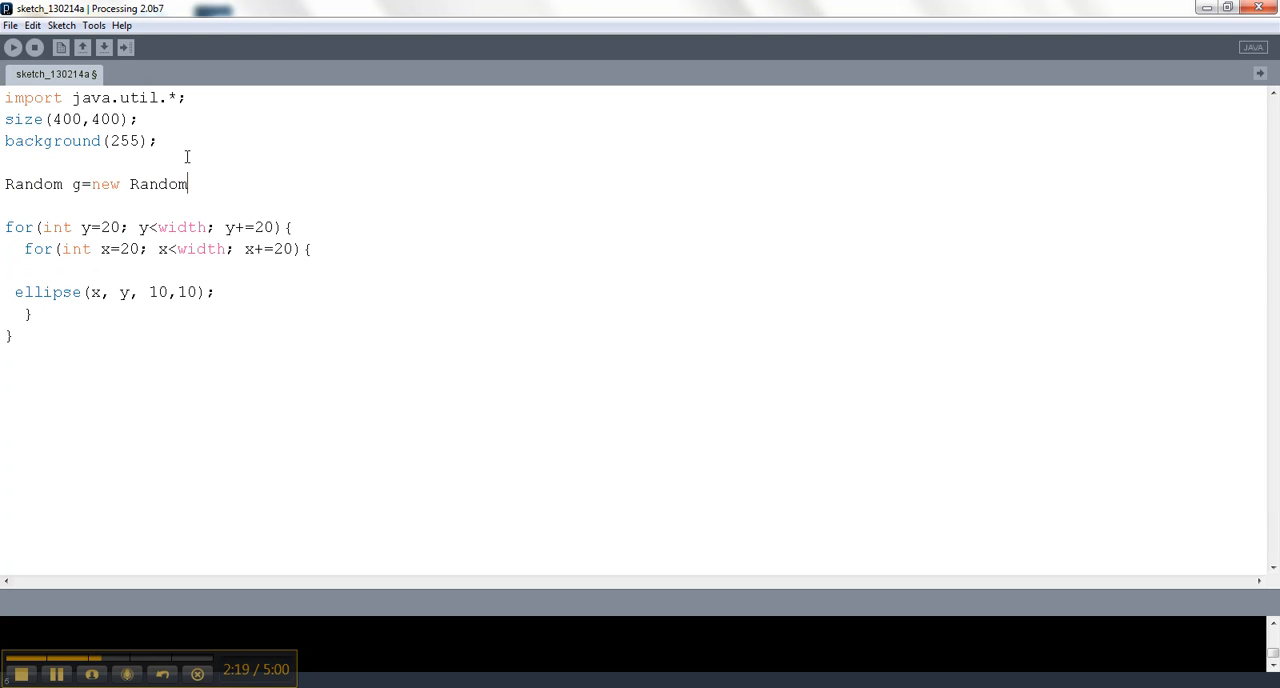
pyautogui.write('();')
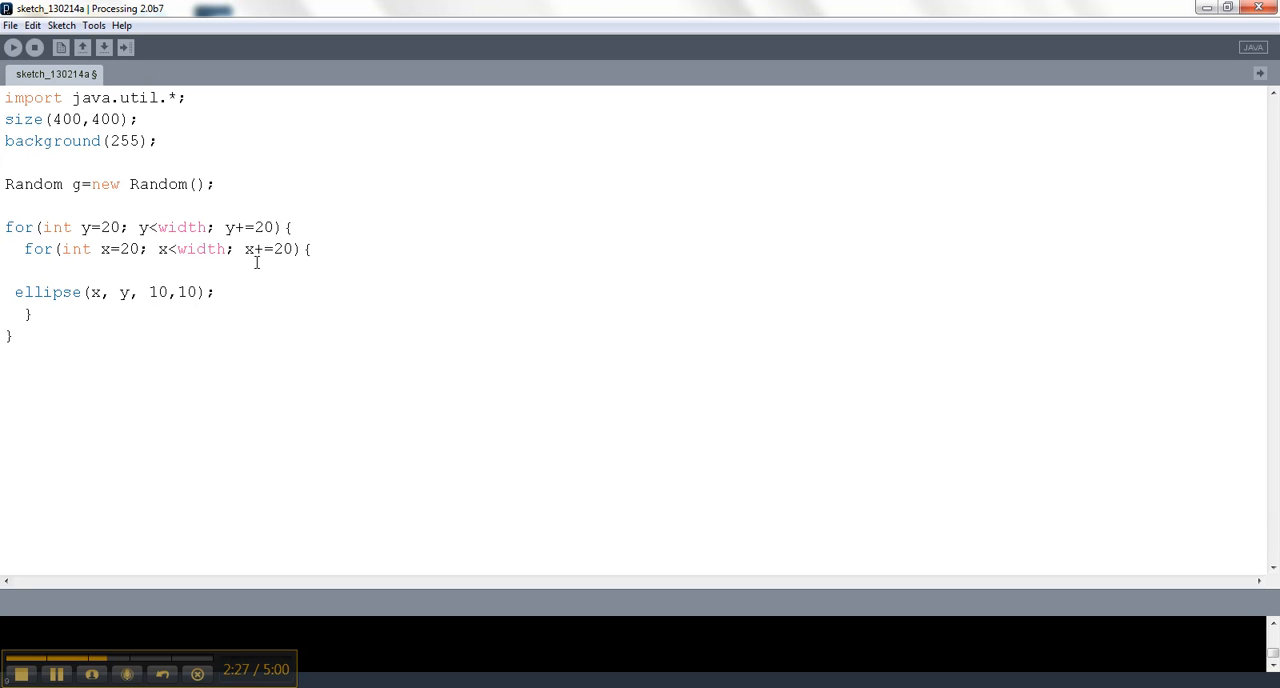
# Start a fill call with g.nextInt(256) as the red value
pyautogui.write('fill')
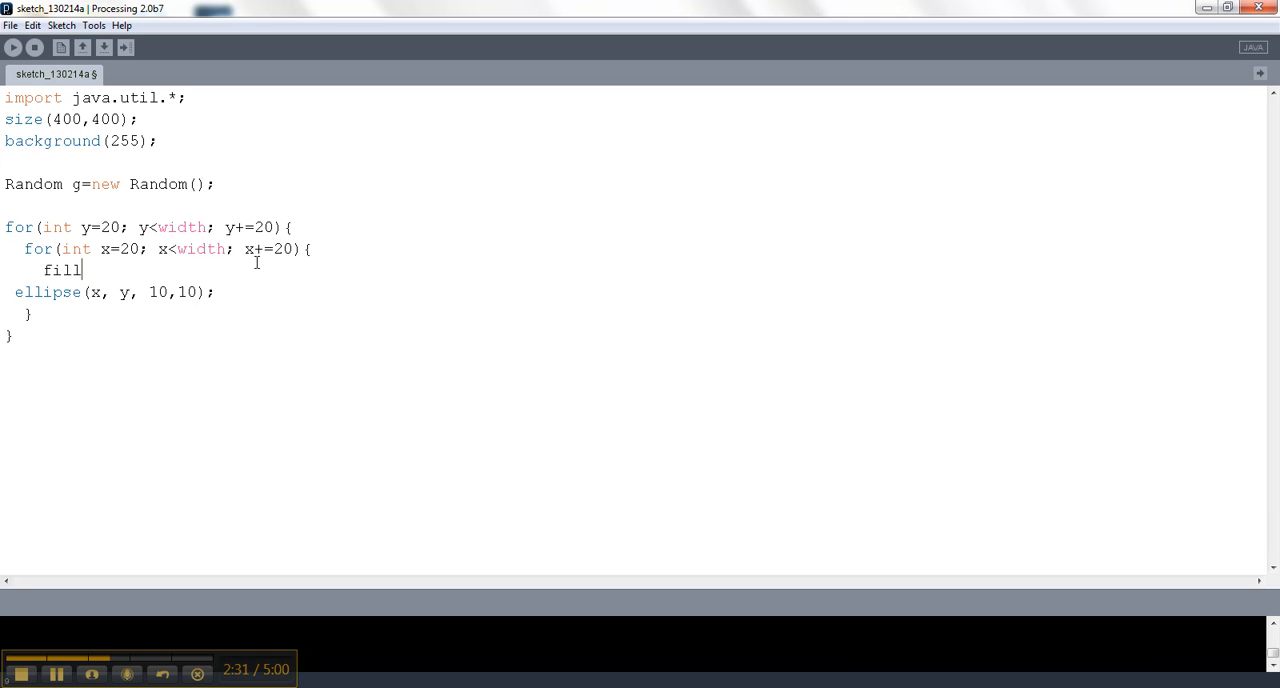
pyautogui.write('(')
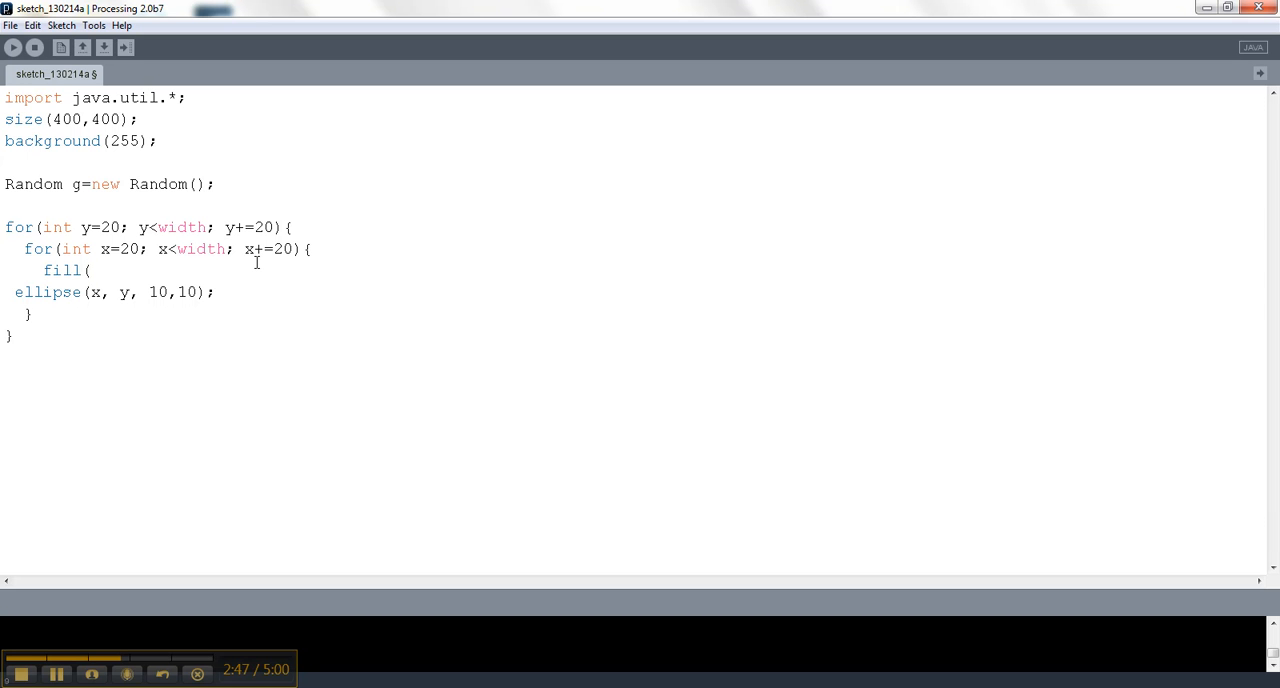
pyautogui.write('g.nex')
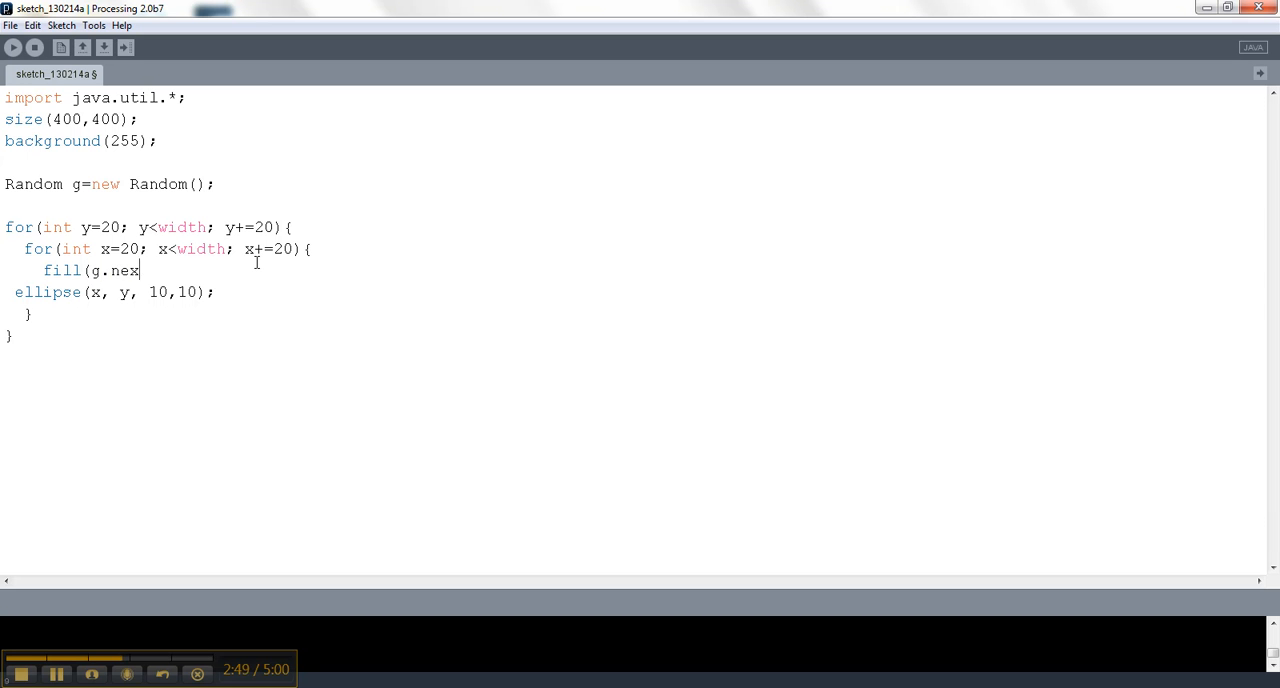
pyautogui.write('tInt(')
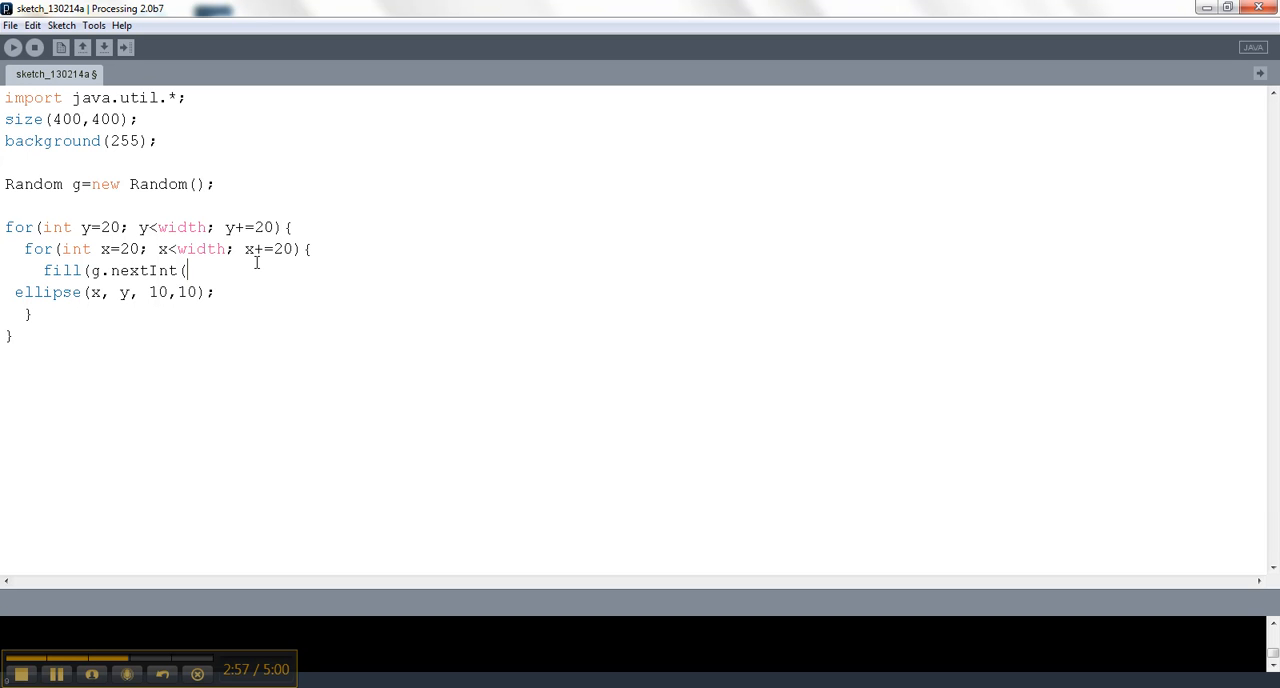
pyautogui.write('255')
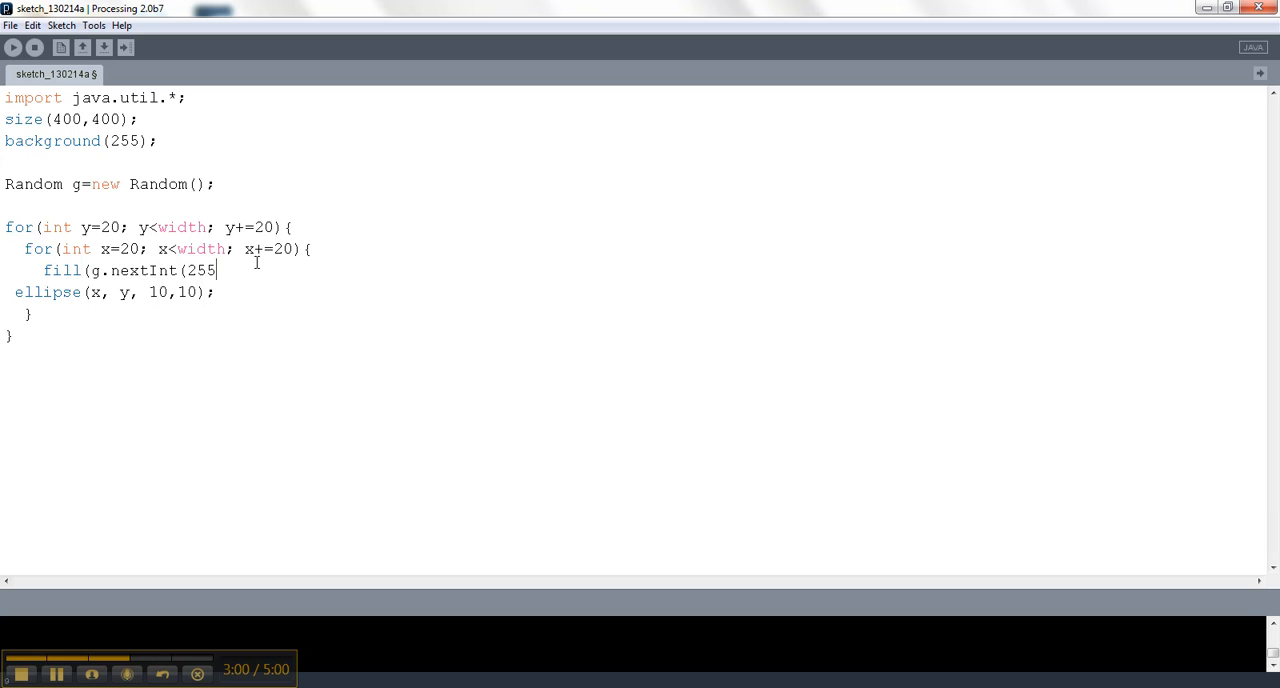
pyautogui.write('6')
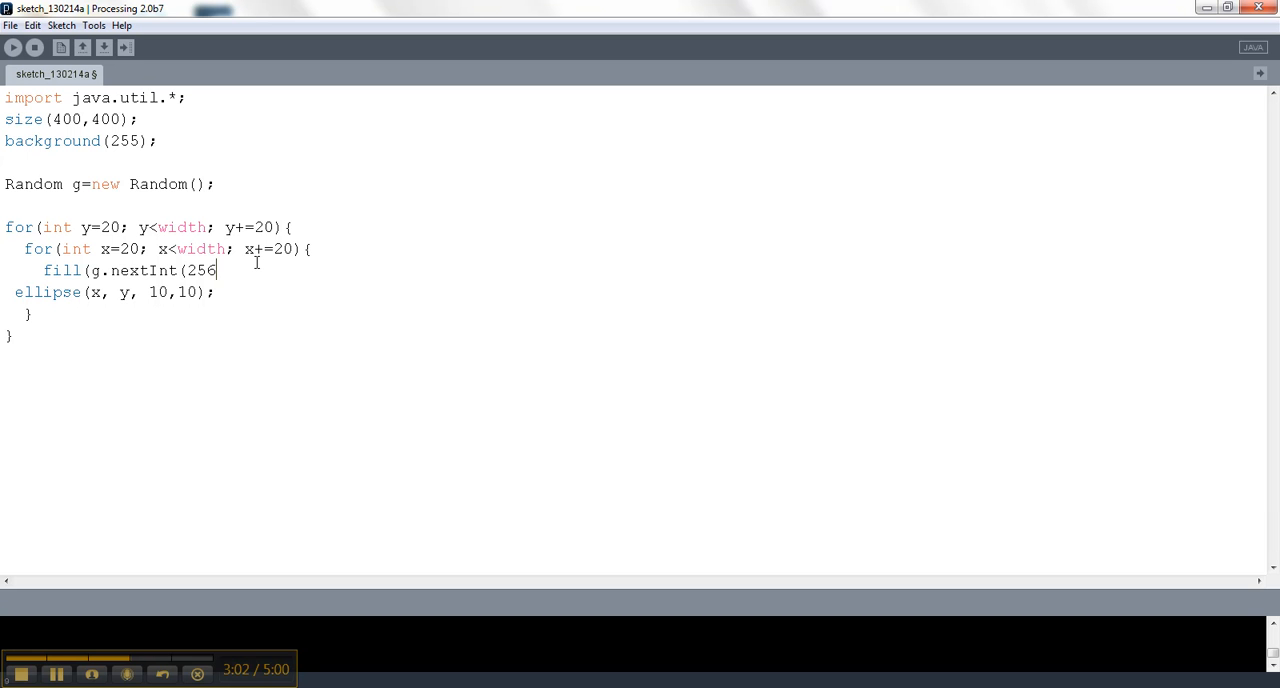
pyautogui.write(')')
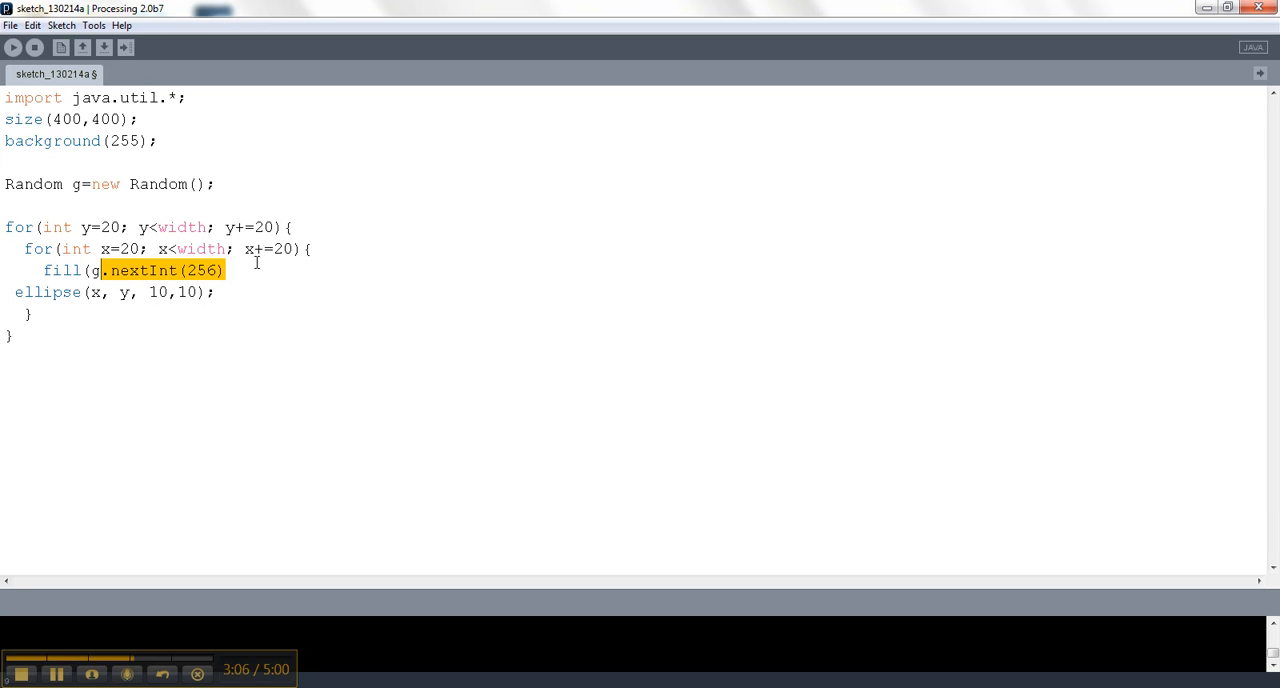
# Complete fill with two more g.nextInt(256) values and auto-format with Ctrl+T
pyautogui.write(',')
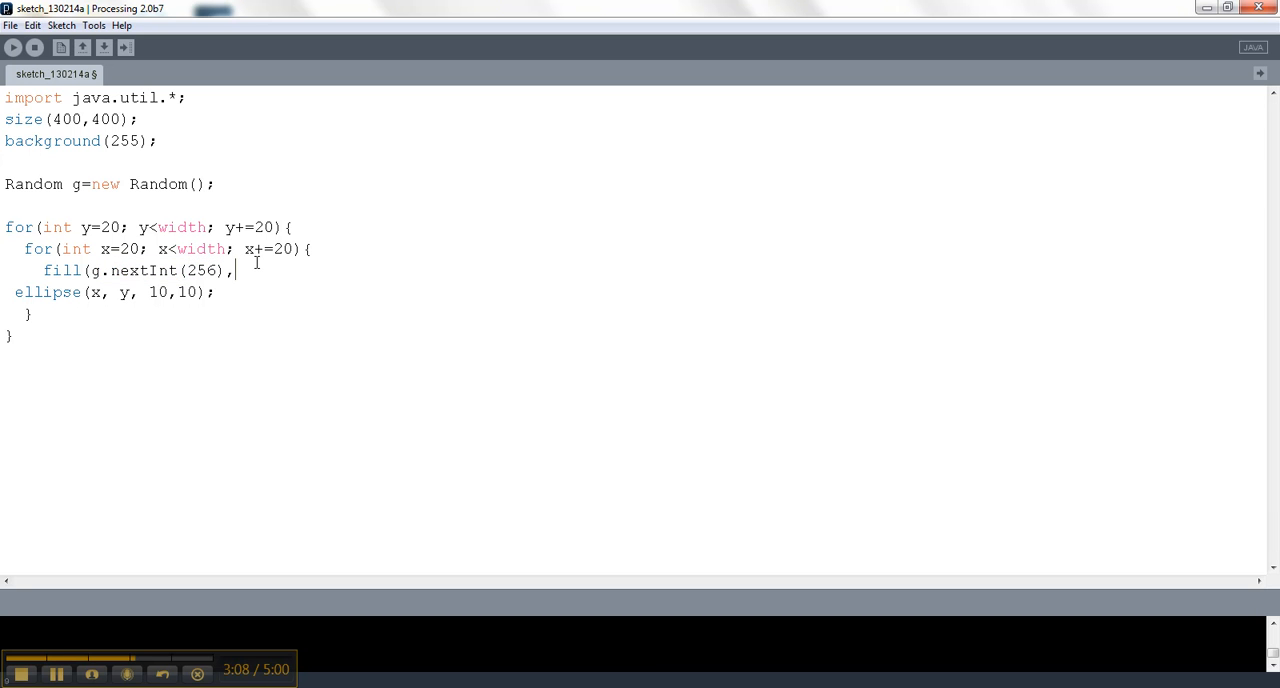
pyautogui.write('g.nextInt(256)')
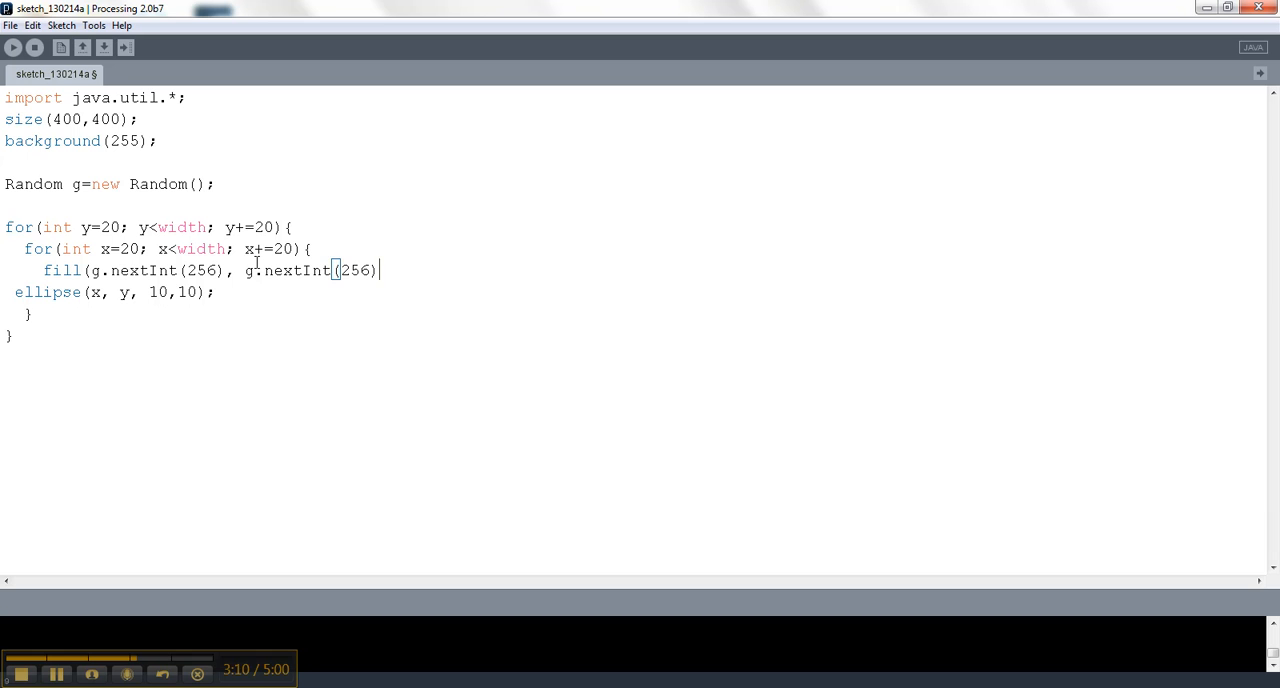
pyautogui.write(',g.nextInt(256)')
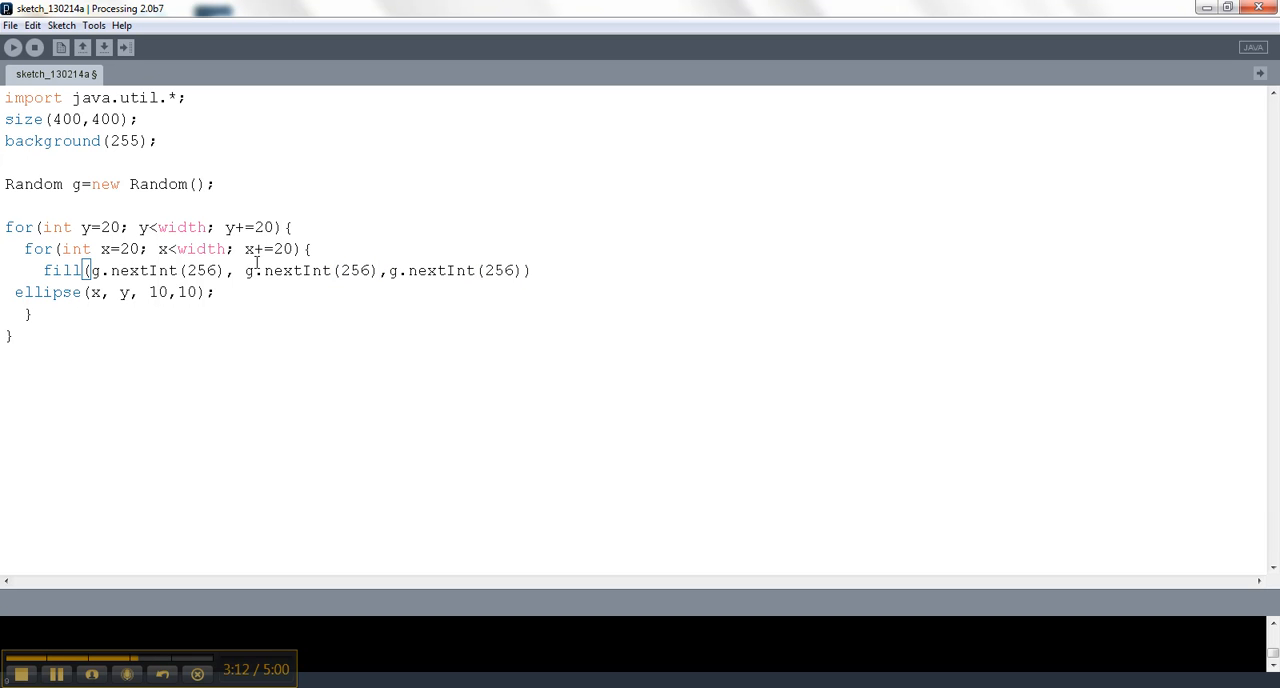
pyautogui.write(';')
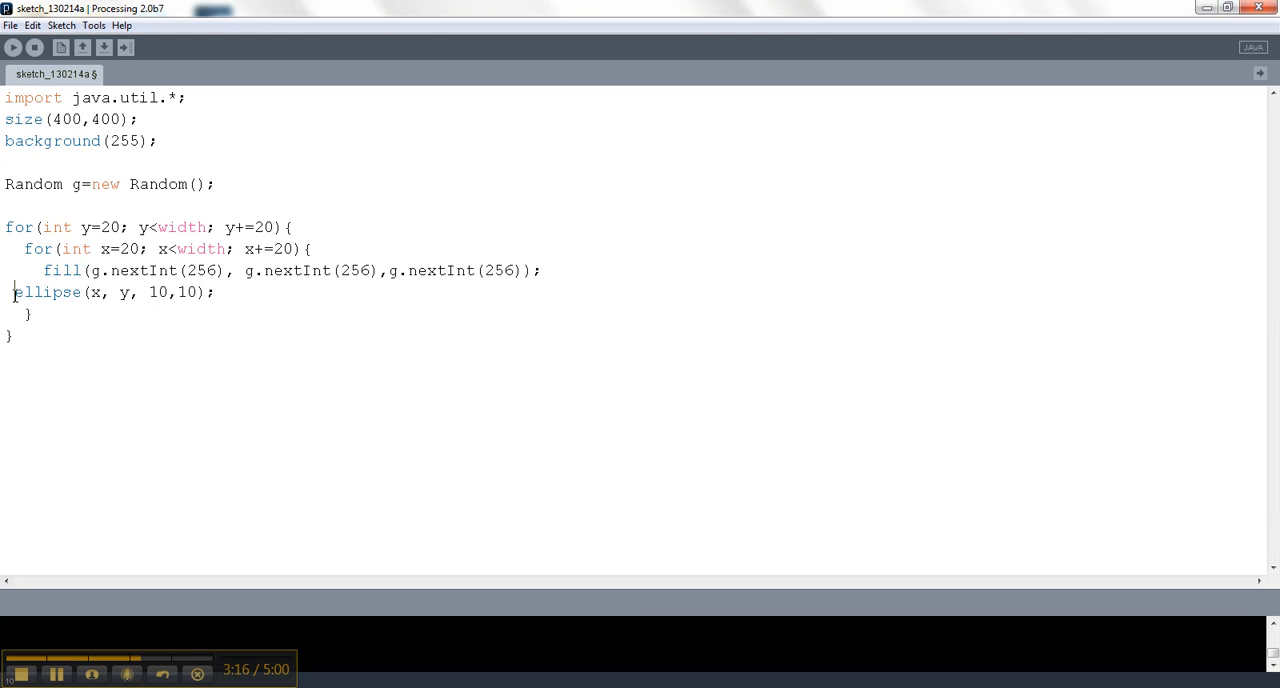
pyautogui.press('ctrl+t')
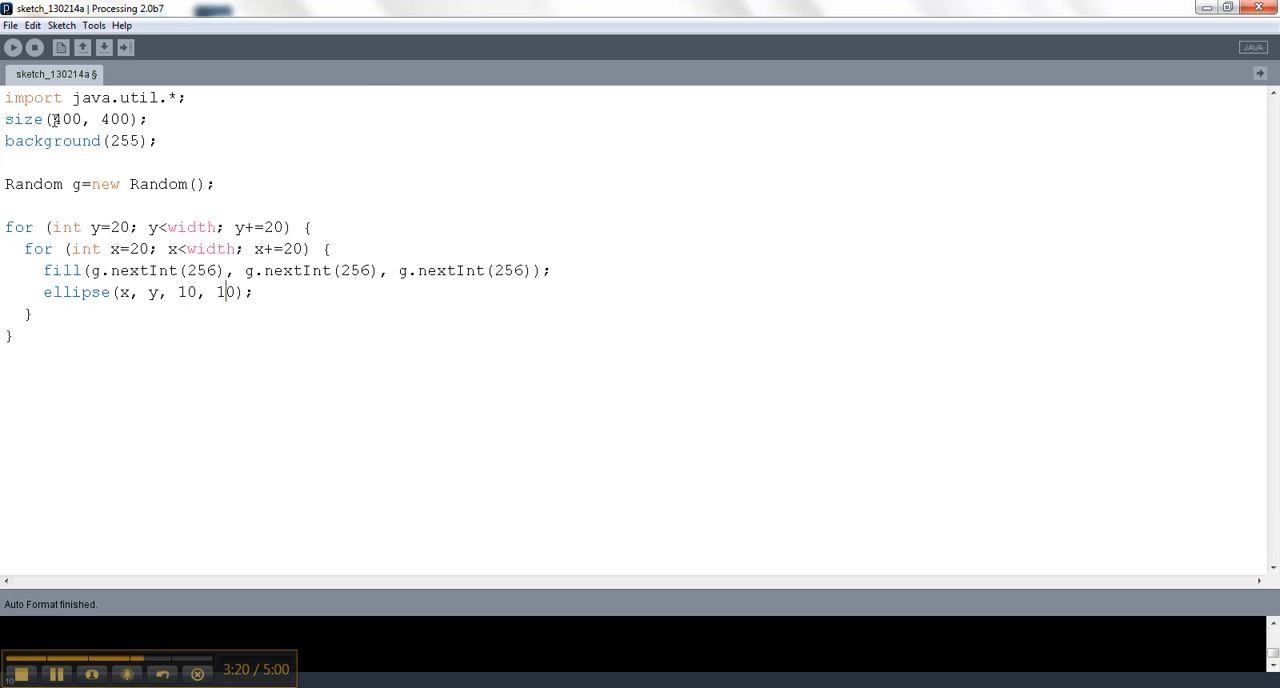
pyautogui.click(12, 48)
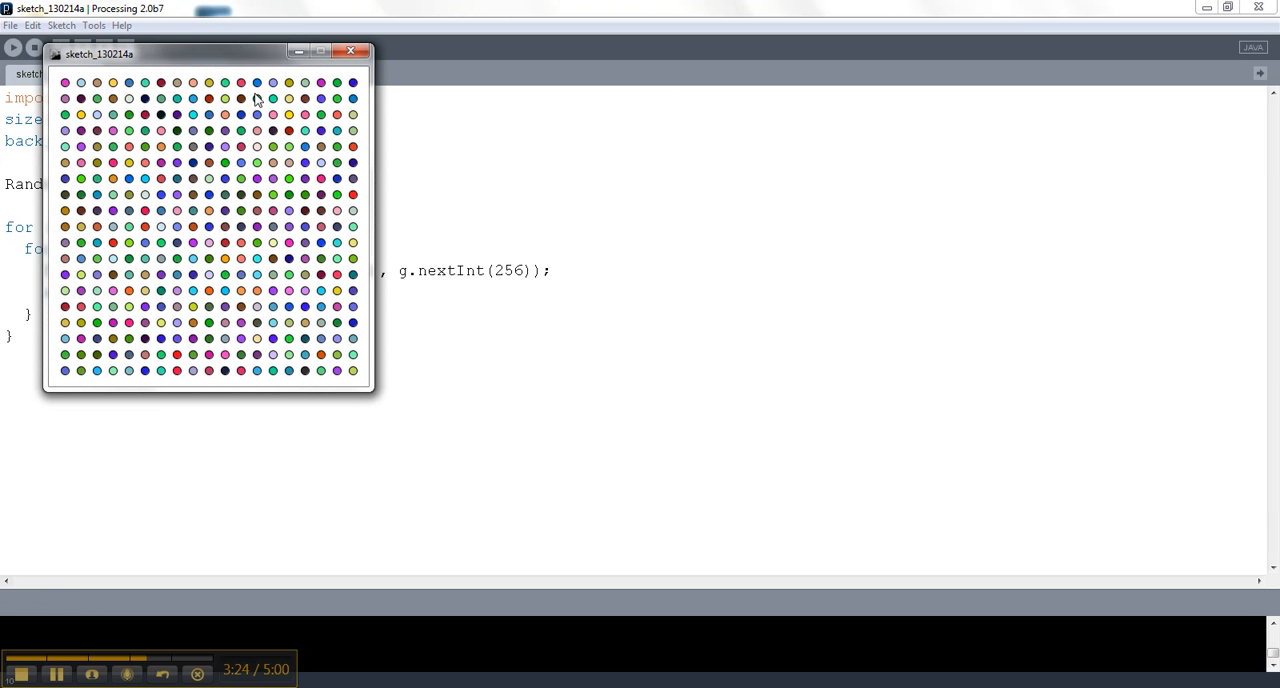
pyautogui.click(352, 52)
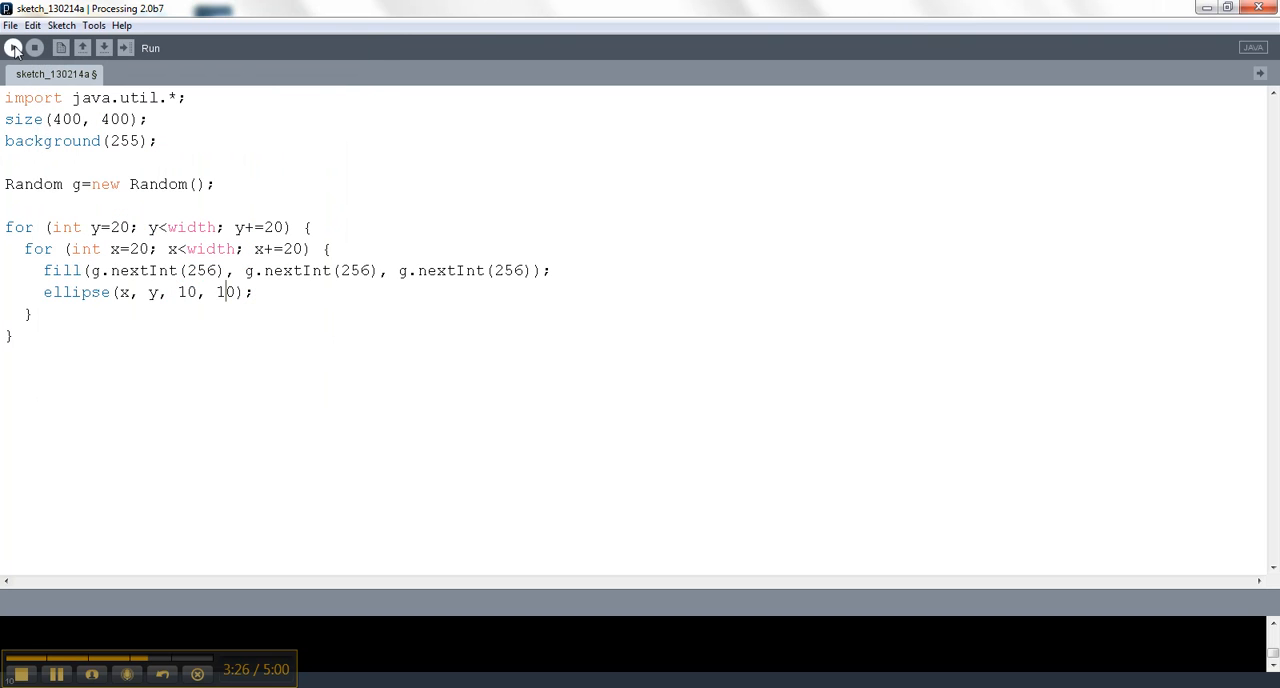